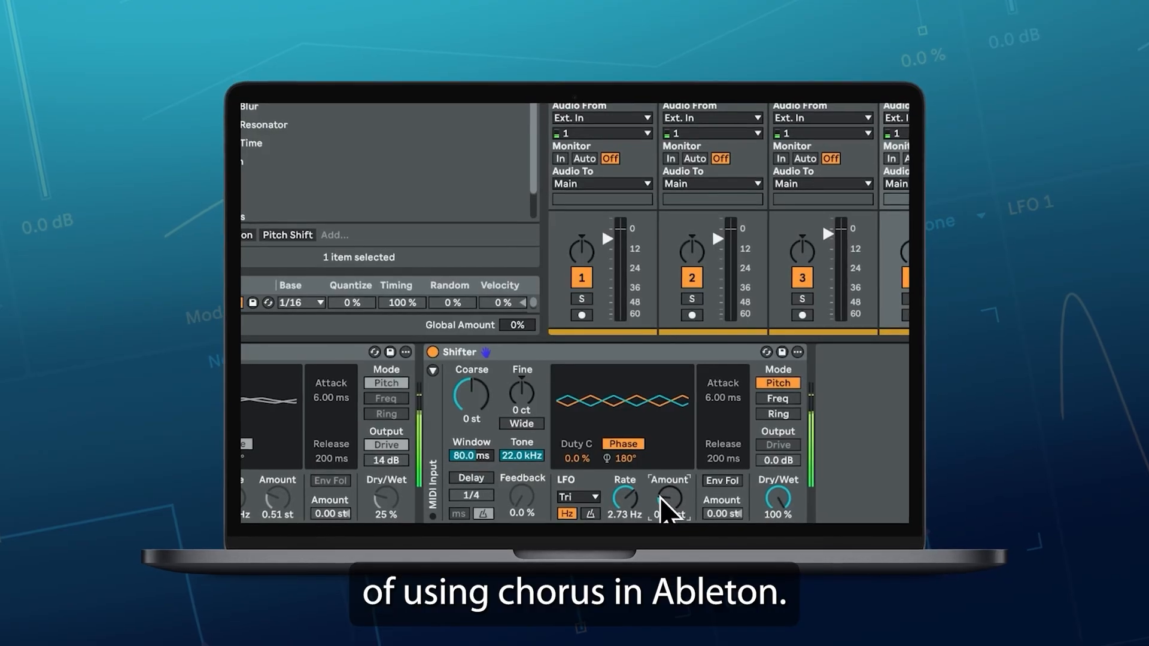
Scroll the Production Music Live Everything Bundle page down to its grid of included courses.
{"action": "left_click_drag", "start_coordinate": [623, 498], "coordinate": [624, 520]}
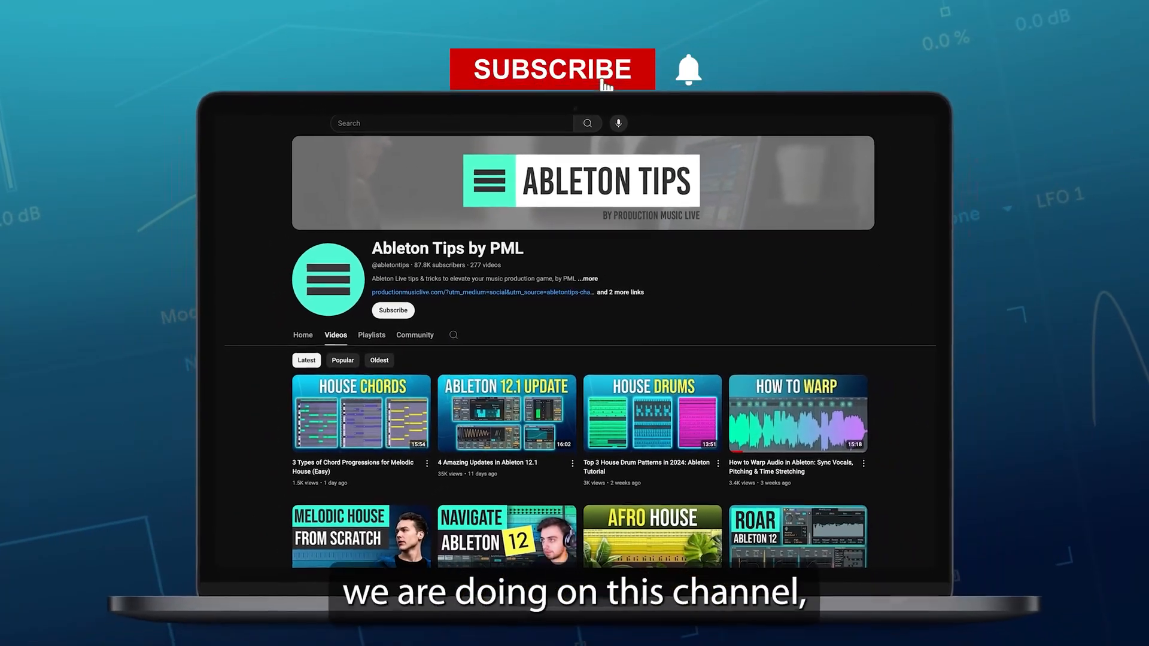
{"action": "left_click", "coordinate": [552, 68]}
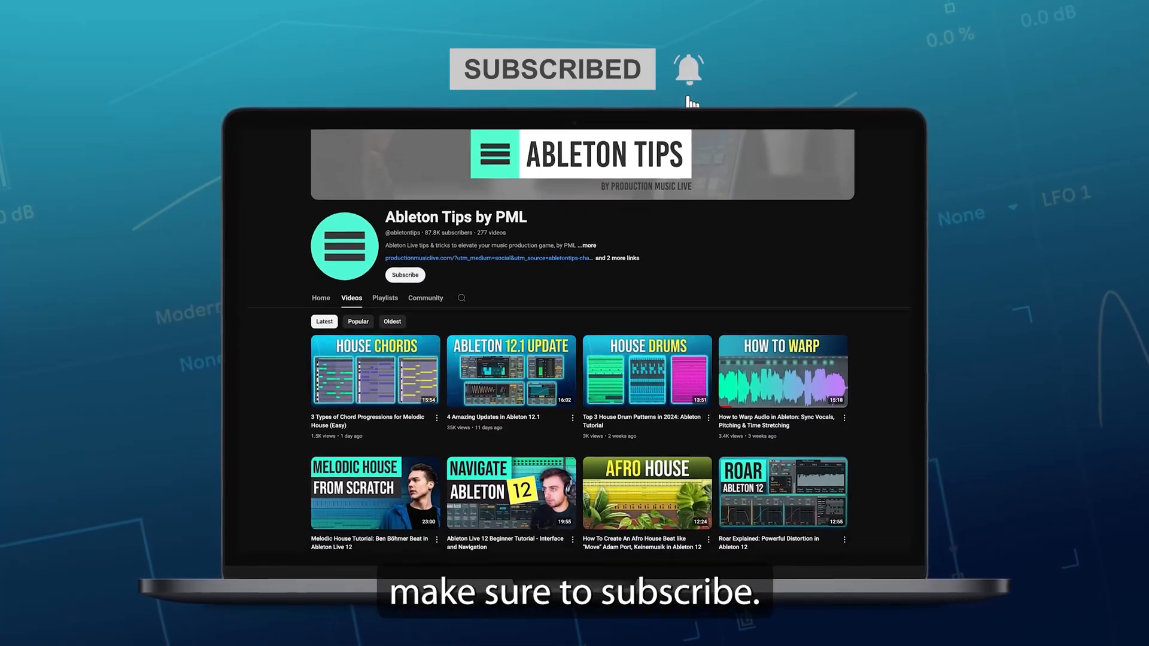
{"action": "scroll", "scroll_direction": "down", "scroll_amount": 3}
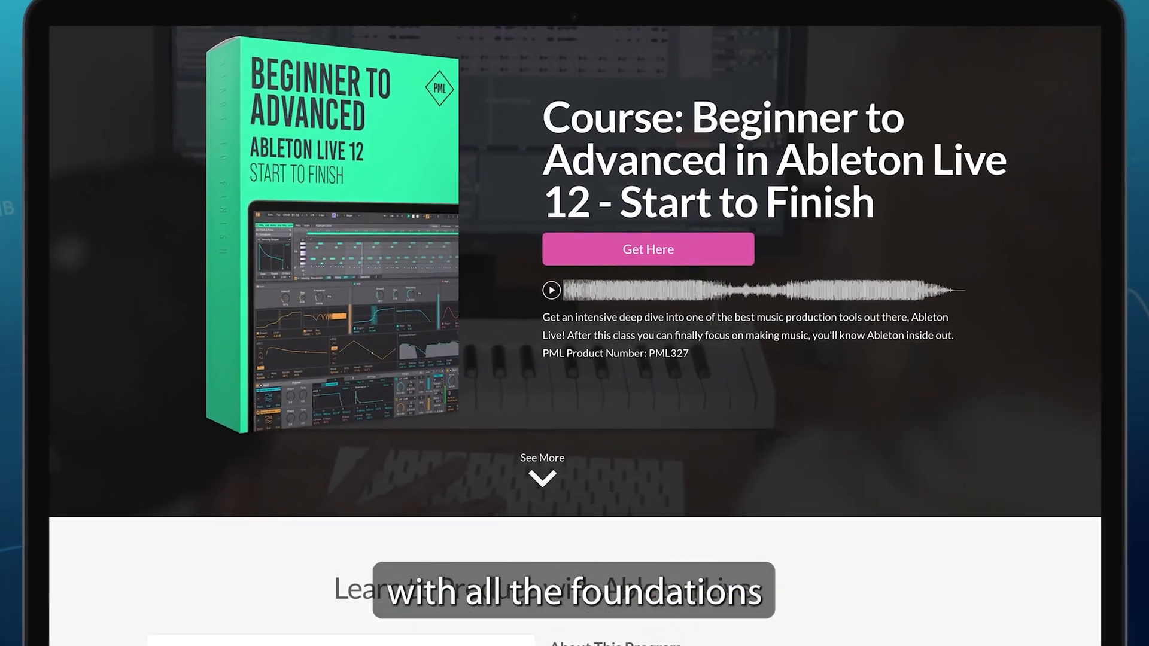
{"action": "scroll", "scroll_direction": "down", "scroll_amount": 3}
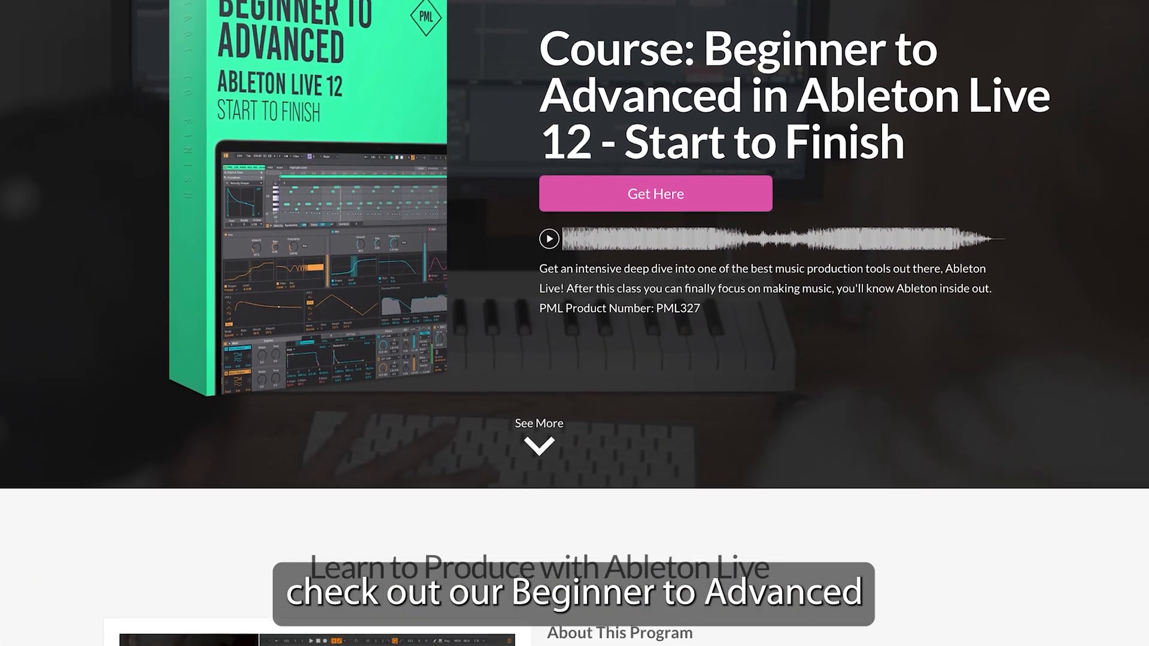
{"action": "scroll", "scroll_direction": "down", "scroll_amount": 3}
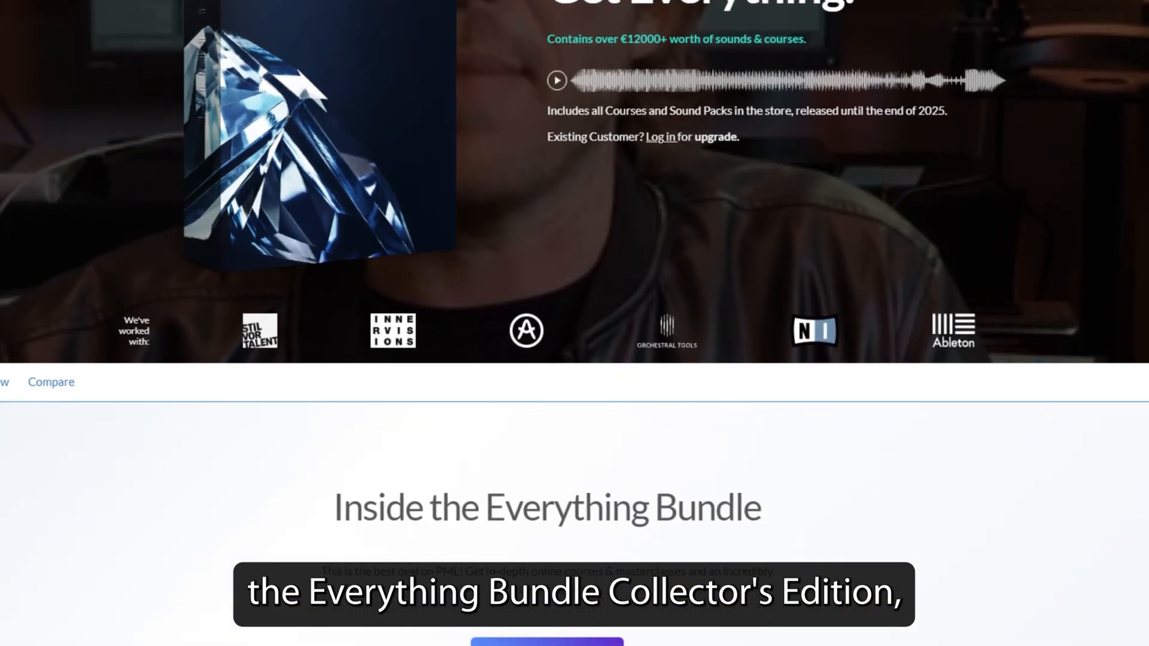
{"action": "scroll", "scroll_direction": "down", "scroll_amount": 3}
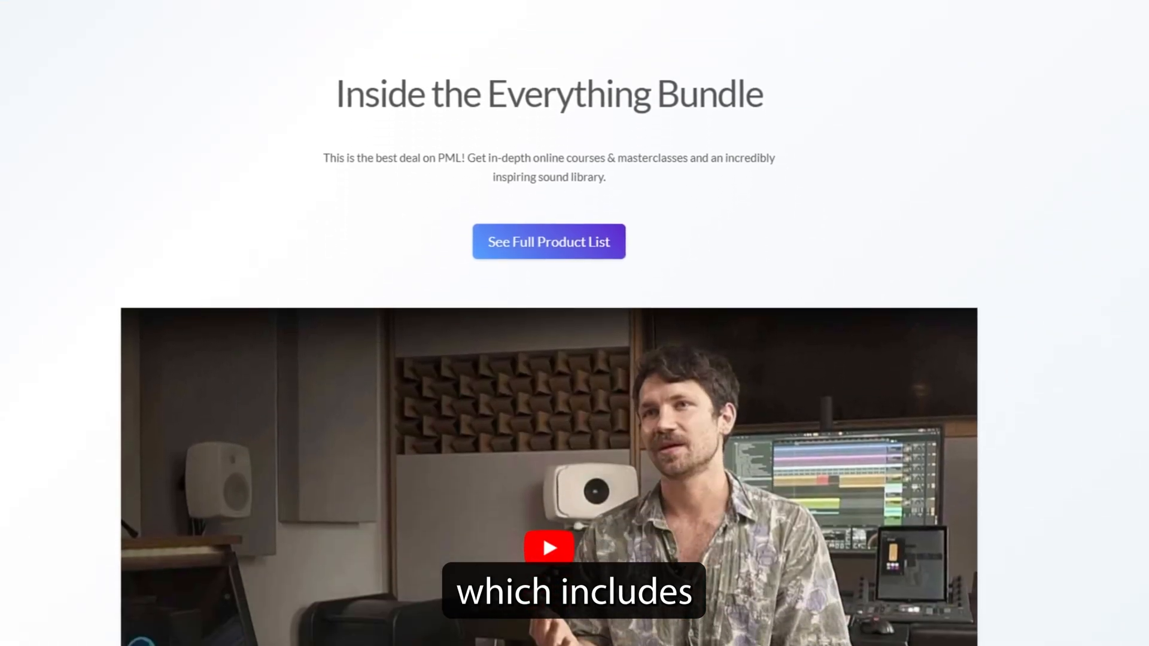
{"action": "scroll", "scroll_direction": "down", "scroll_amount": 3}
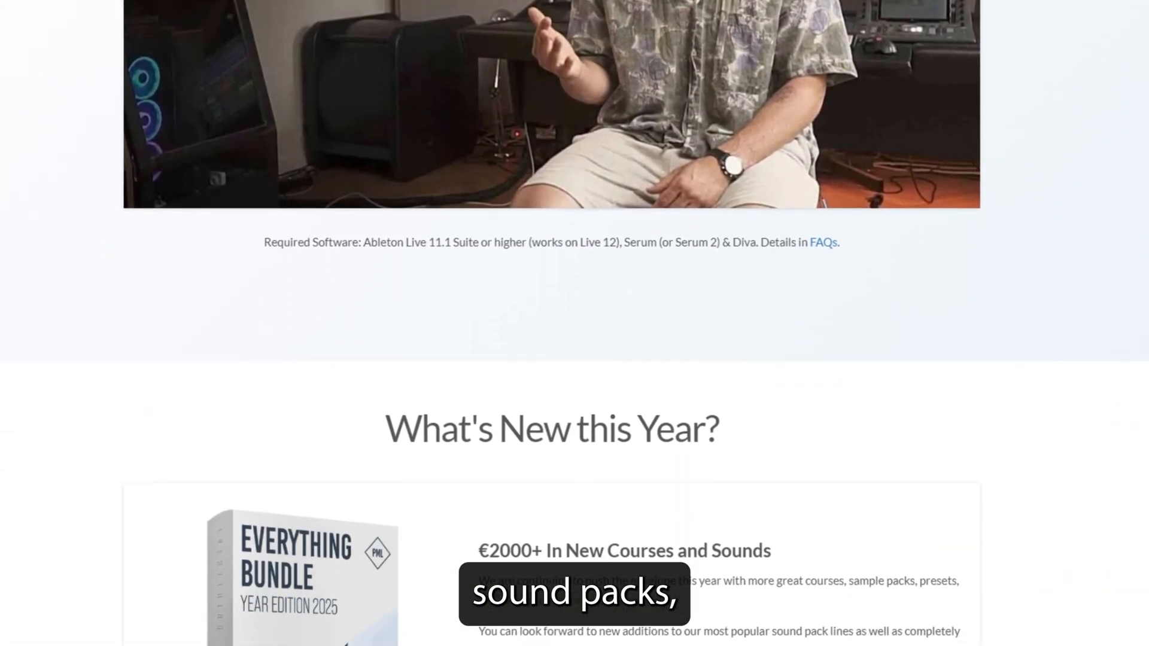
{"action": "scroll", "scroll_direction": "down", "scroll_amount": 3}
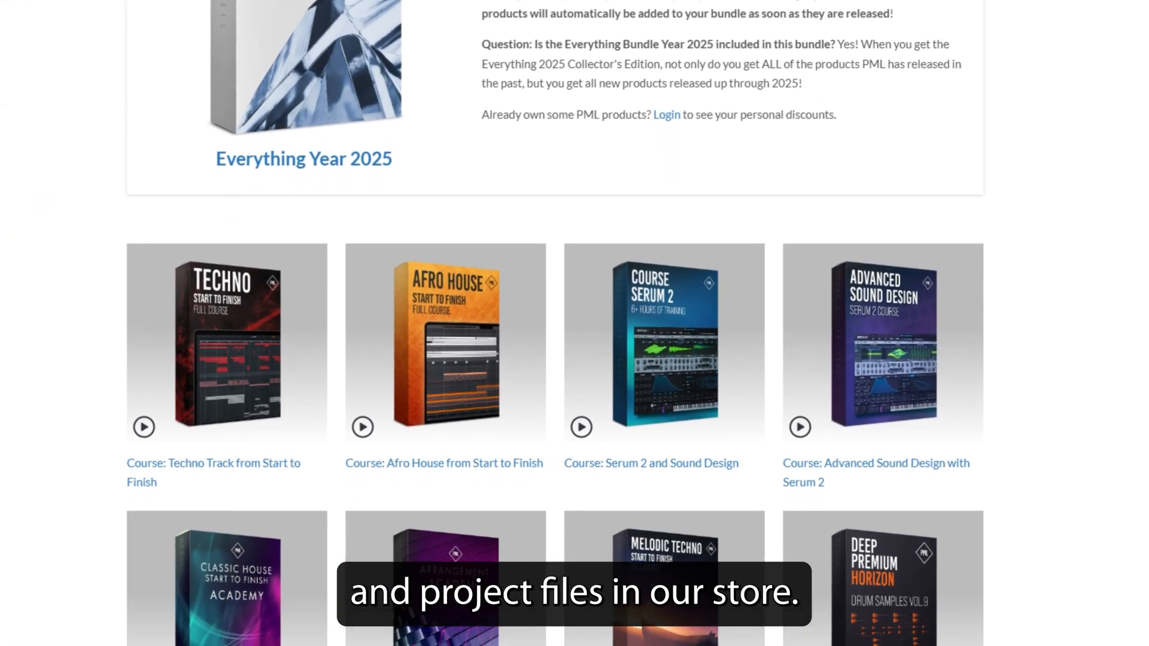
{"action": "scroll", "scroll_direction": "down", "scroll_amount": 3}
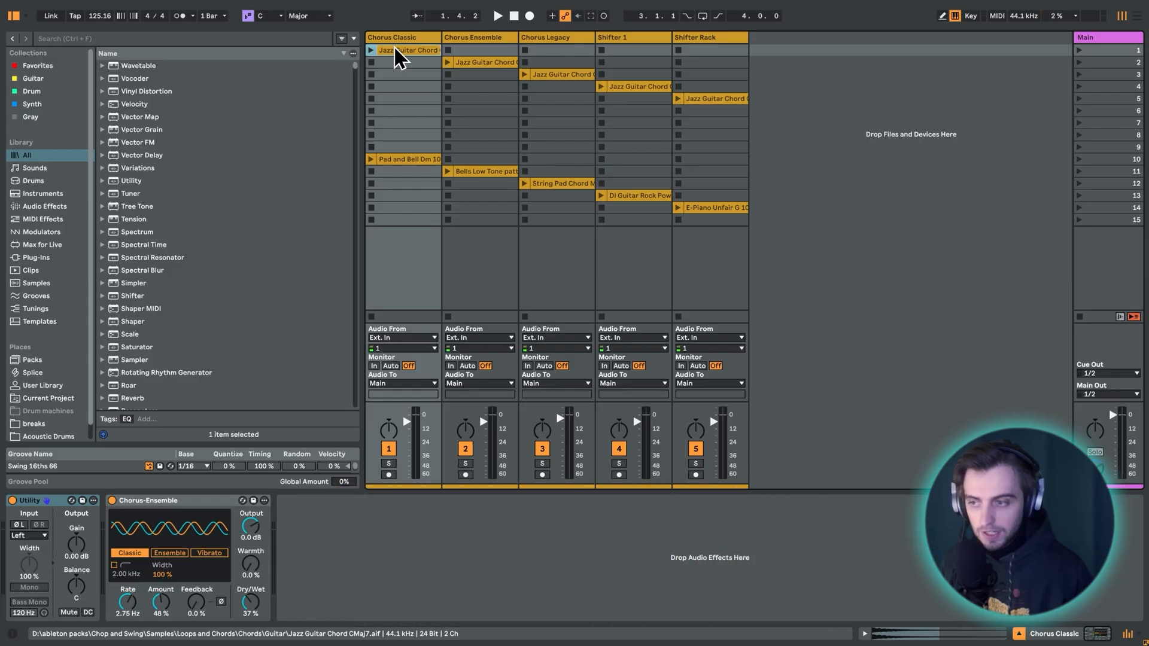
Find Chorus-Ensemble under Audio Effects and switch the device to Vibrato mode.
{"action": "left_click", "coordinate": [39, 206]}
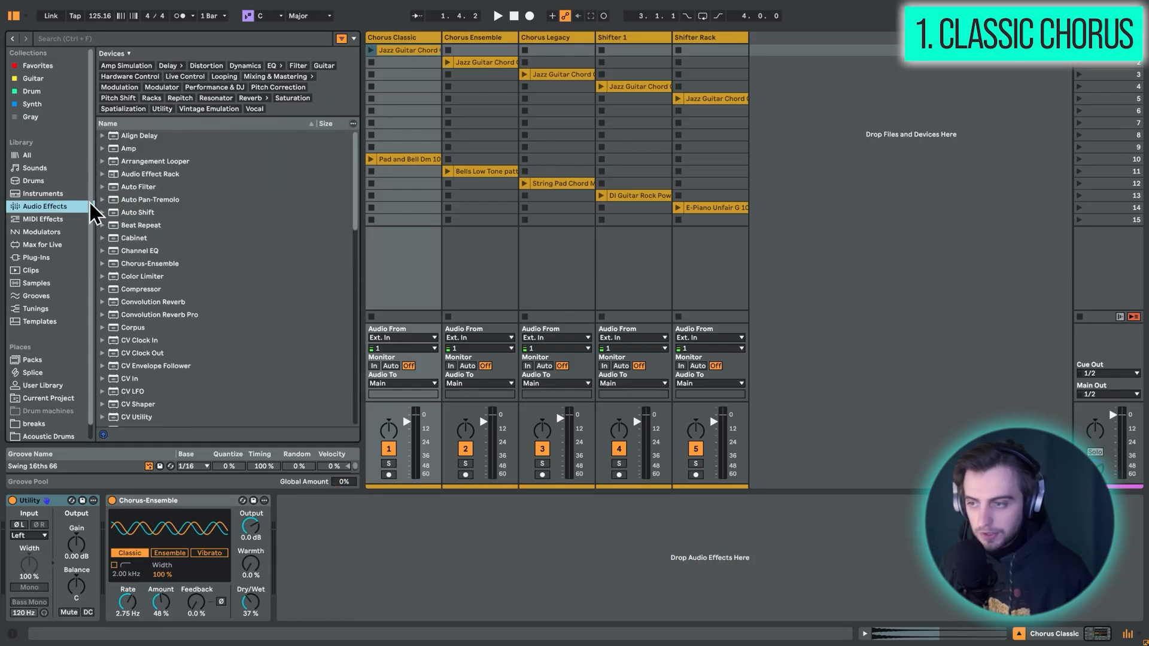
{"action": "left_click", "coordinate": [149, 264]}
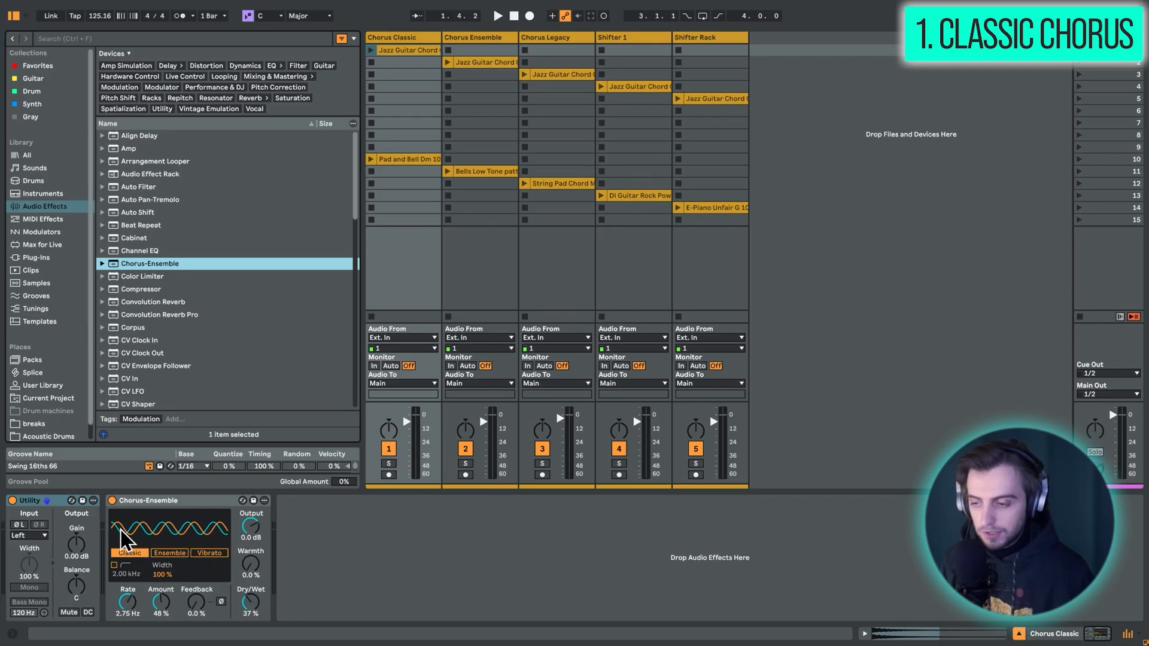
{"action": "mouse_move", "coordinate": [348, 579]}
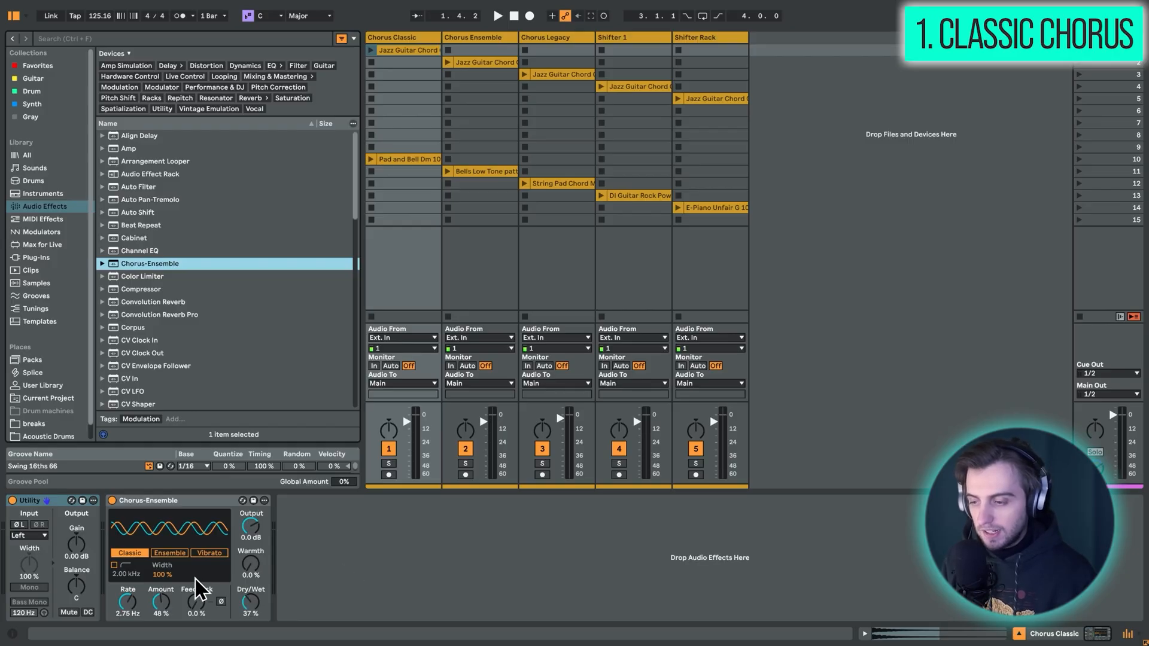
{"action": "mouse_move", "coordinate": [362, 580]}
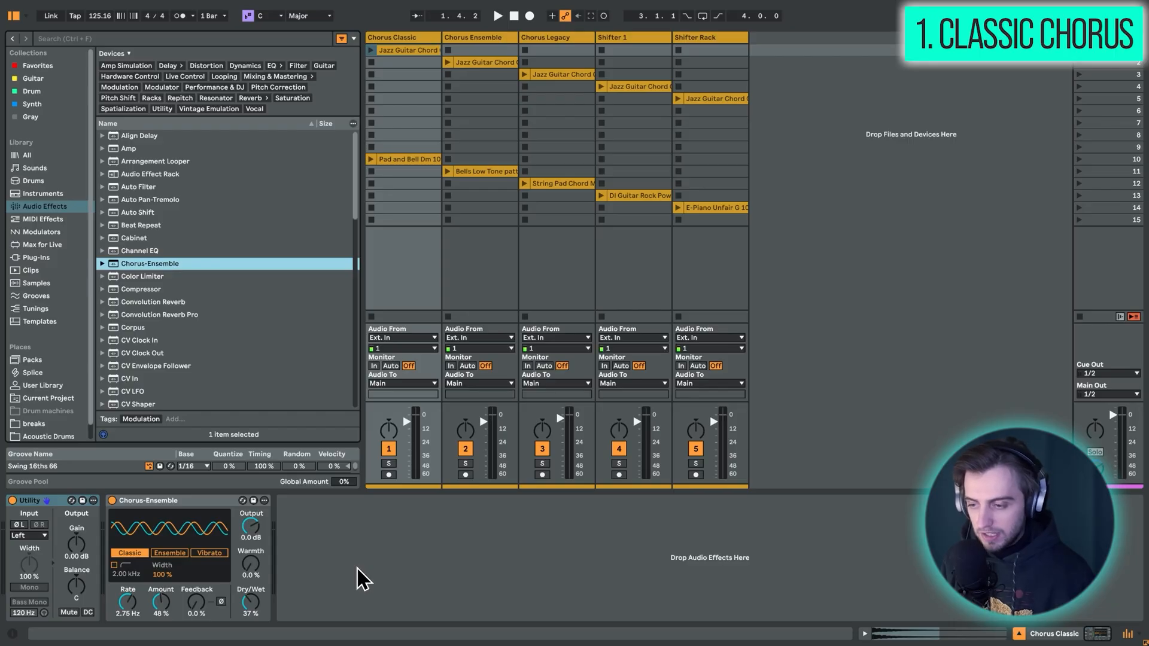
{"action": "left_click", "coordinate": [206, 553]}
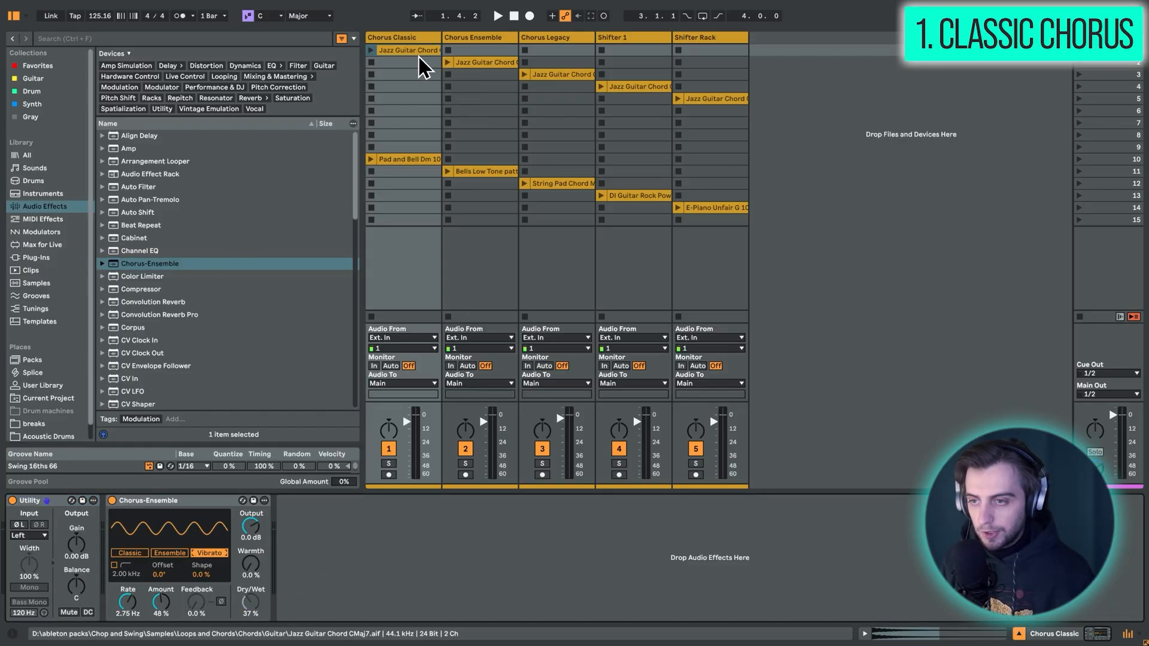
Launch the jazz guitar chord clip and set vibrato rate near 1 Hz, amount 48%.
{"action": "double_click", "coordinate": [404, 50]}
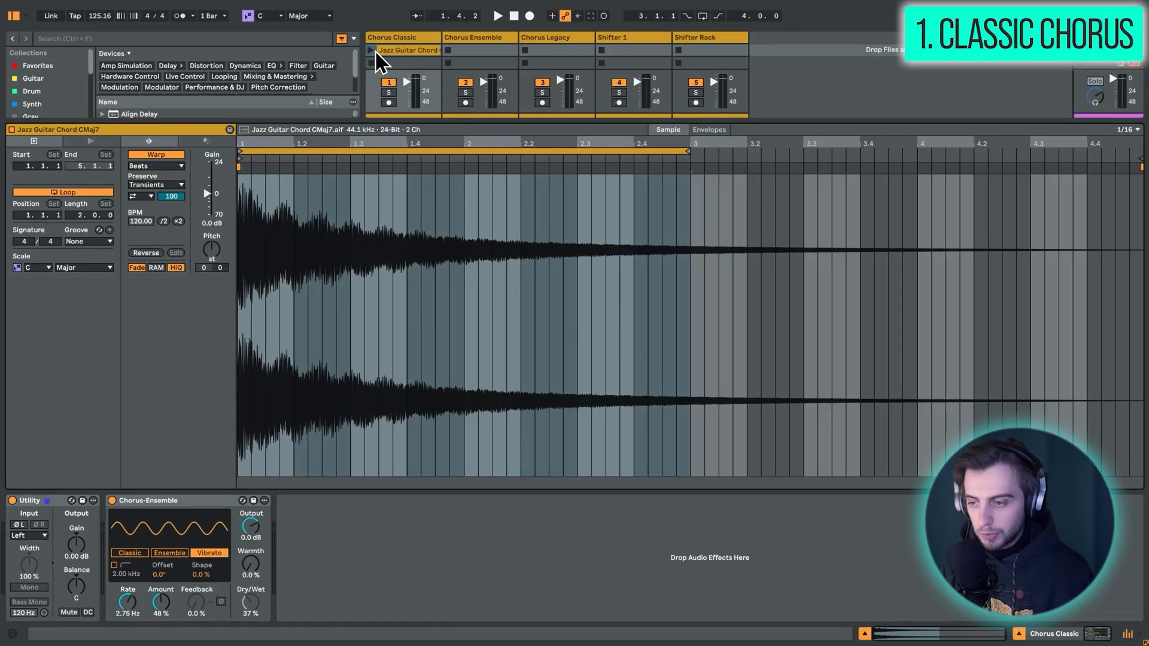
{"action": "left_click", "coordinate": [371, 51]}
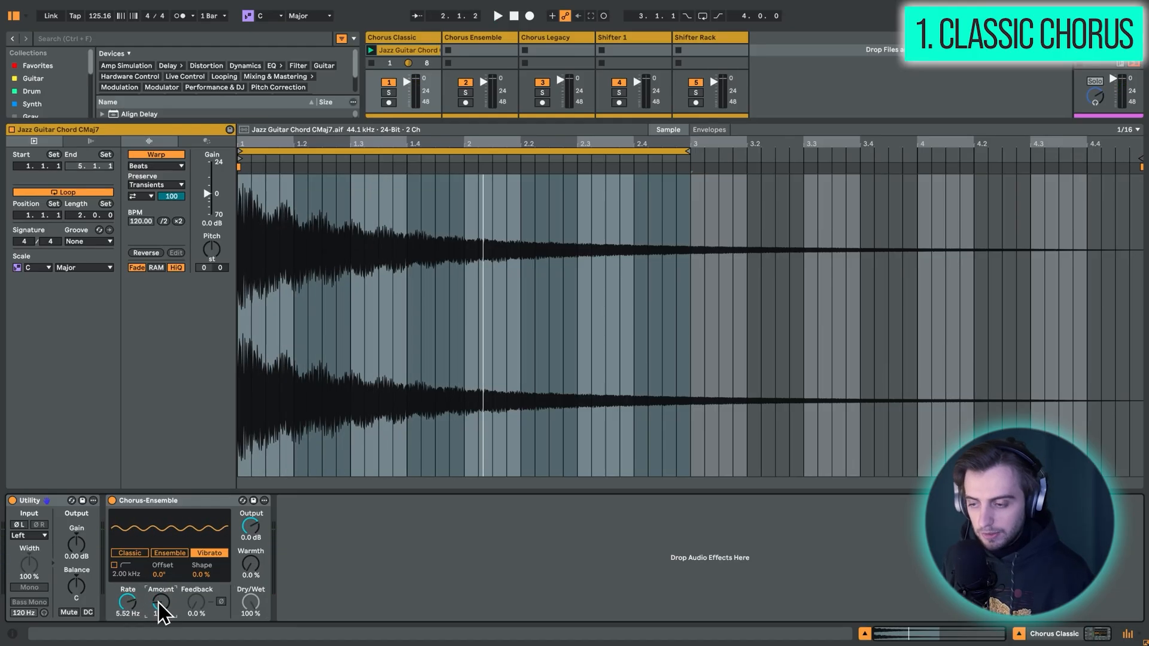
{"action": "left_click_drag", "start_coordinate": [160, 602], "coordinate": [159, 612]}
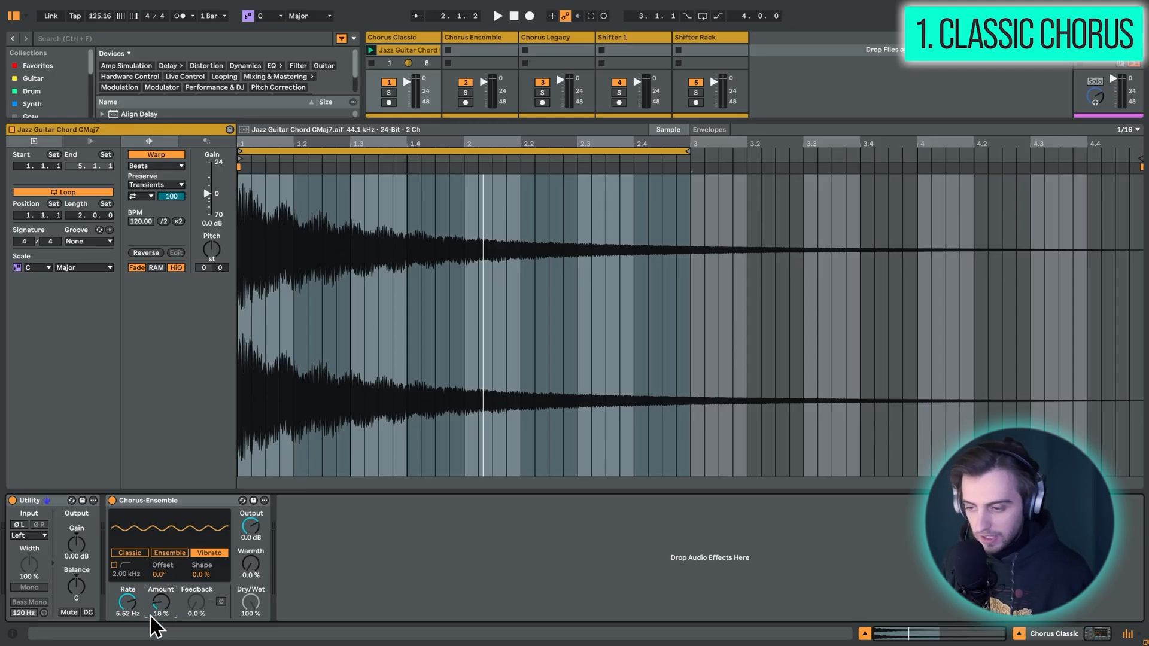
{"action": "left_click_drag", "start_coordinate": [126, 603], "coordinate": [127, 623]}
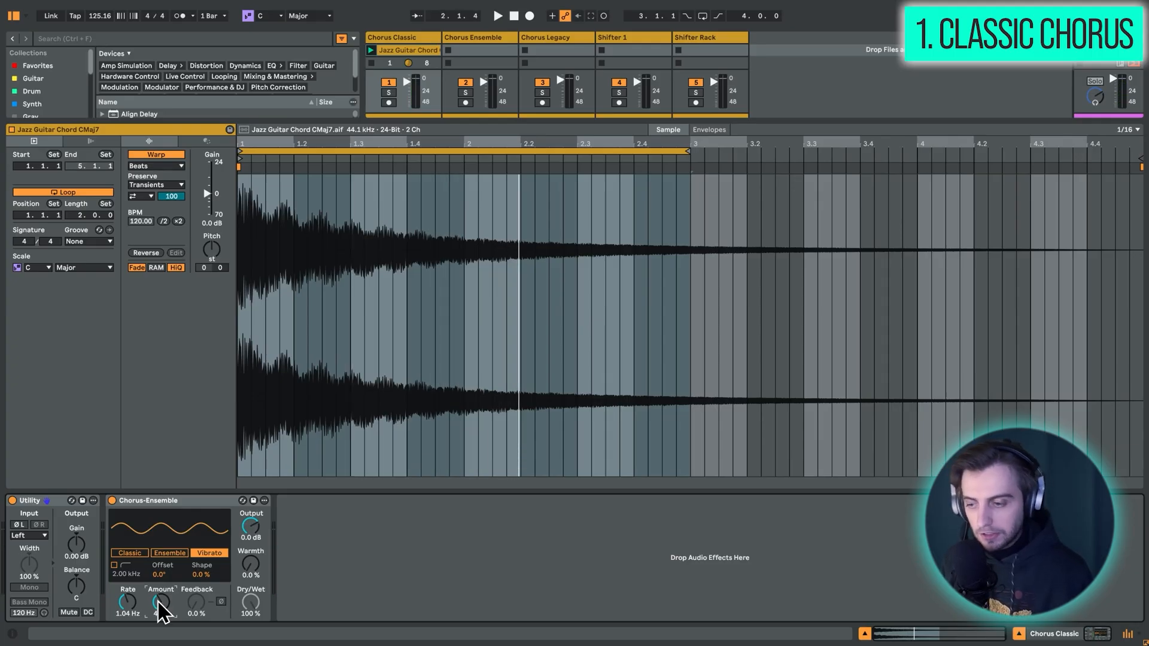
{"action": "left_click_drag", "start_coordinate": [159, 603], "coordinate": [159, 578]}
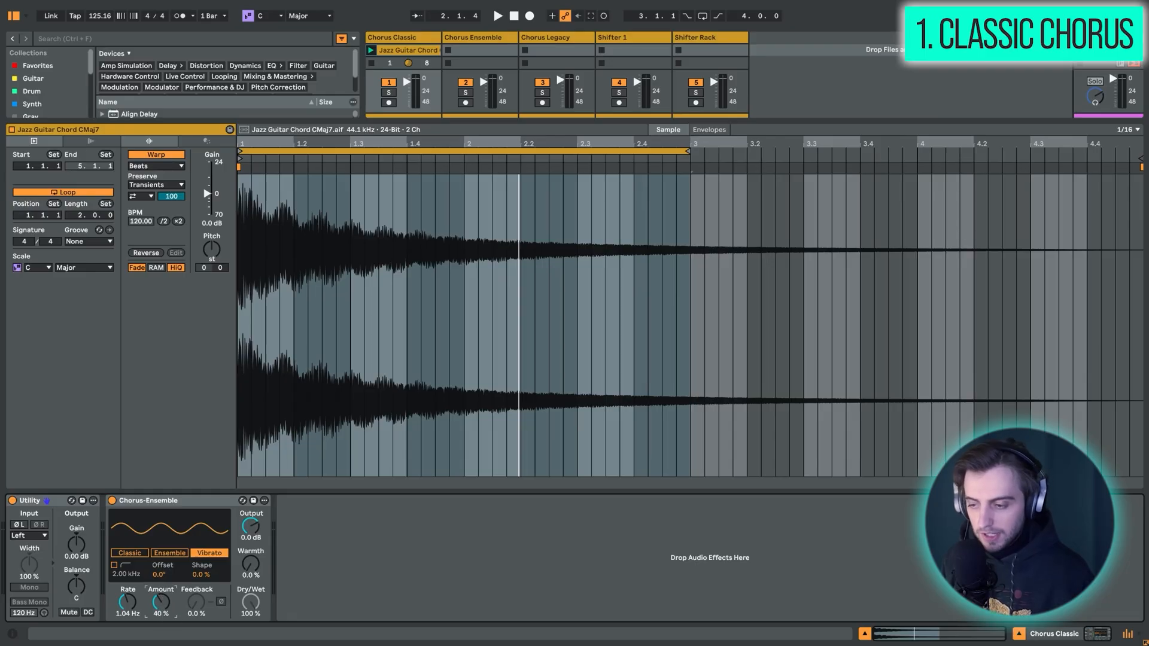
{"action": "left_click_drag", "start_coordinate": [158, 602], "coordinate": [158, 579]}
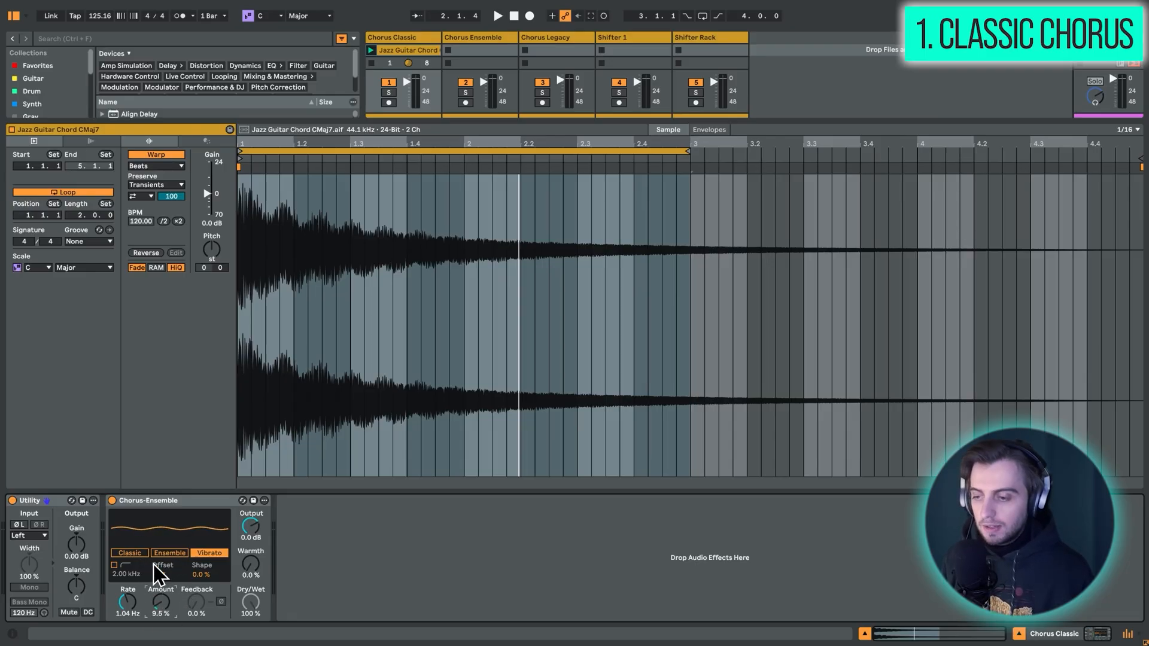
{"action": "left_click_drag", "start_coordinate": [159, 603], "coordinate": [160, 557]}
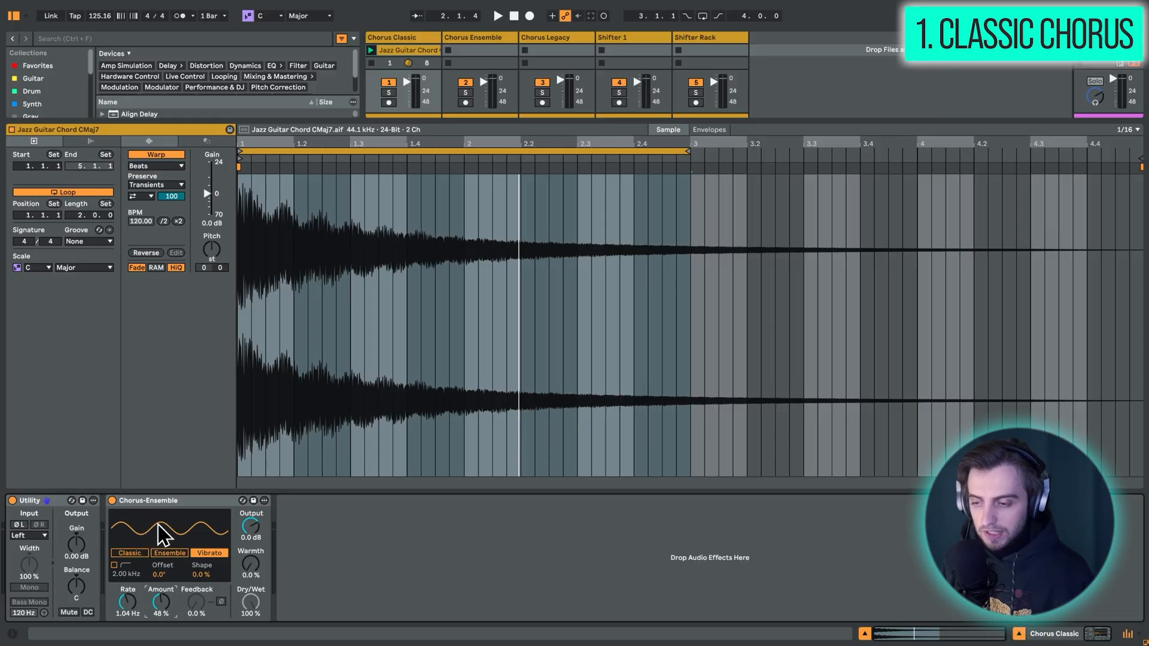
Try Ensemble mode, then return Chorus-Ensemble to Classic between two Utility devices.
{"action": "left_click", "coordinate": [169, 553]}
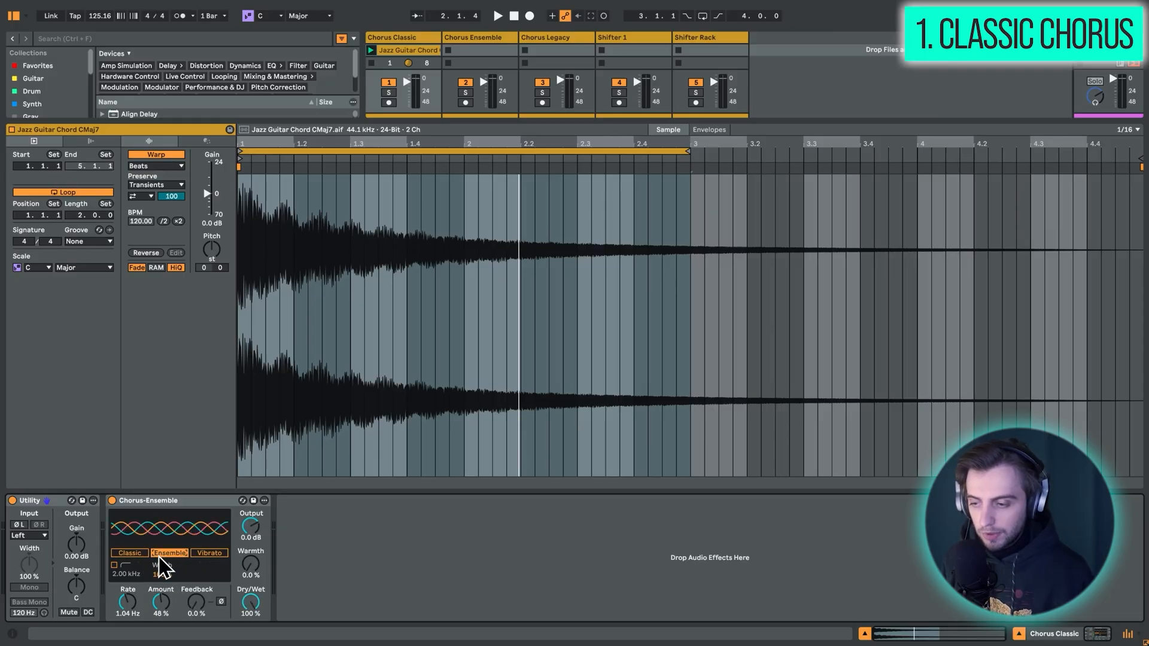
{"action": "left_click", "coordinate": [209, 553]}
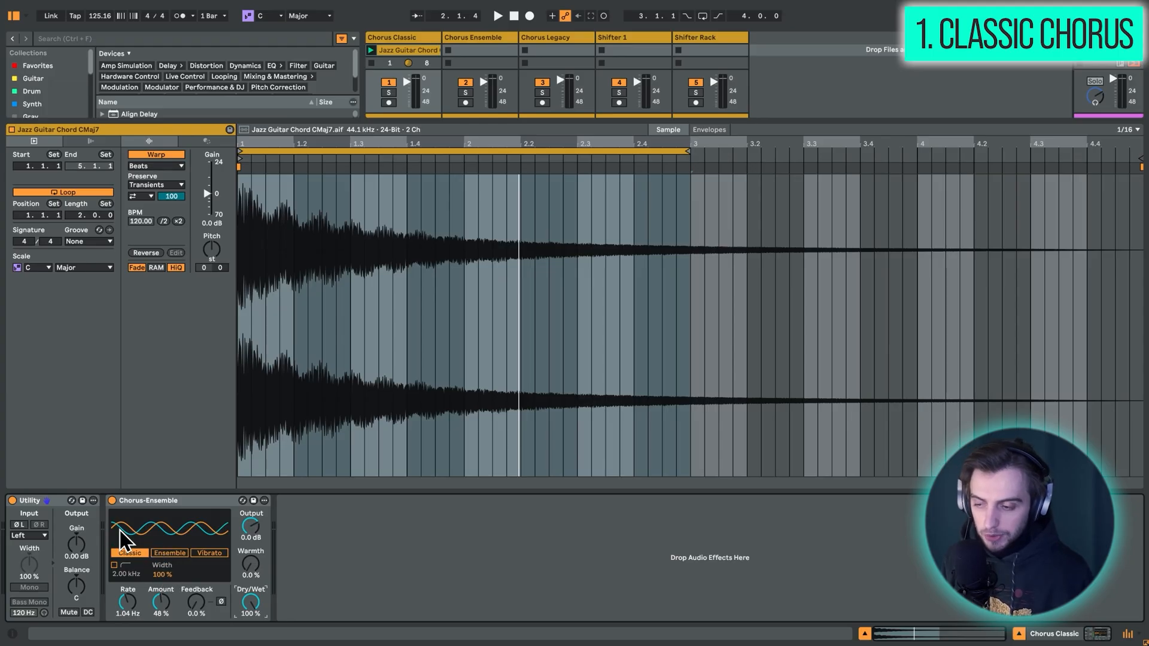
{"action": "left_click", "coordinate": [495, 15]}
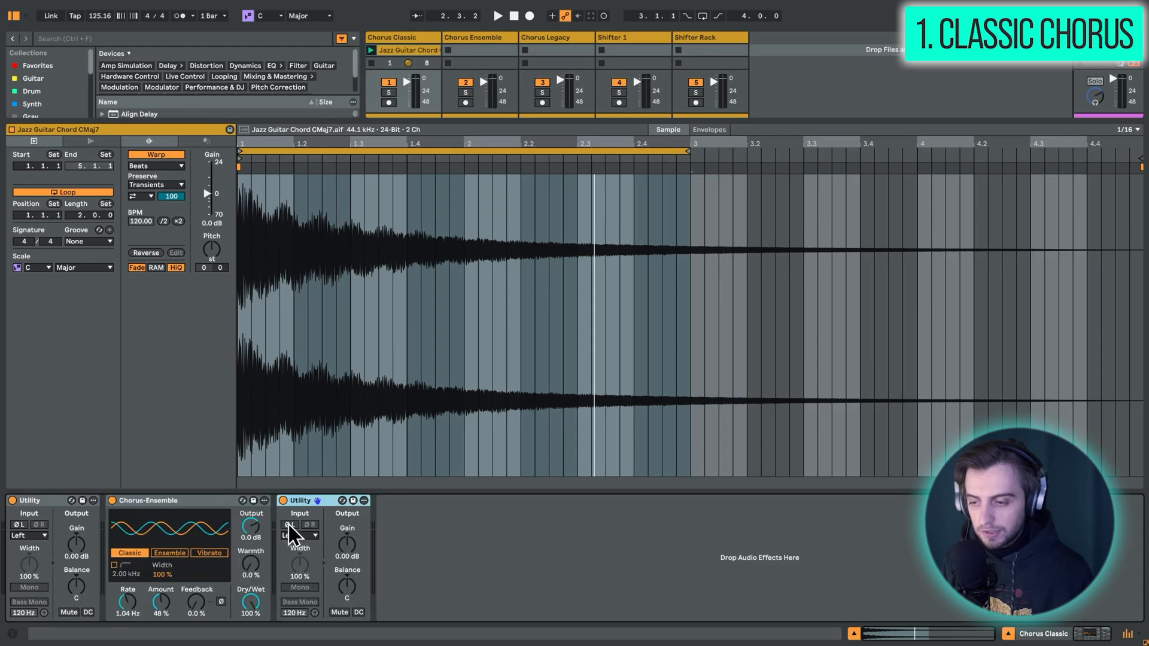
Delete the extra Utility, set Width filter to 980 Hz, amount 63%, and try Warmth.
{"action": "left_click", "coordinate": [297, 536]}
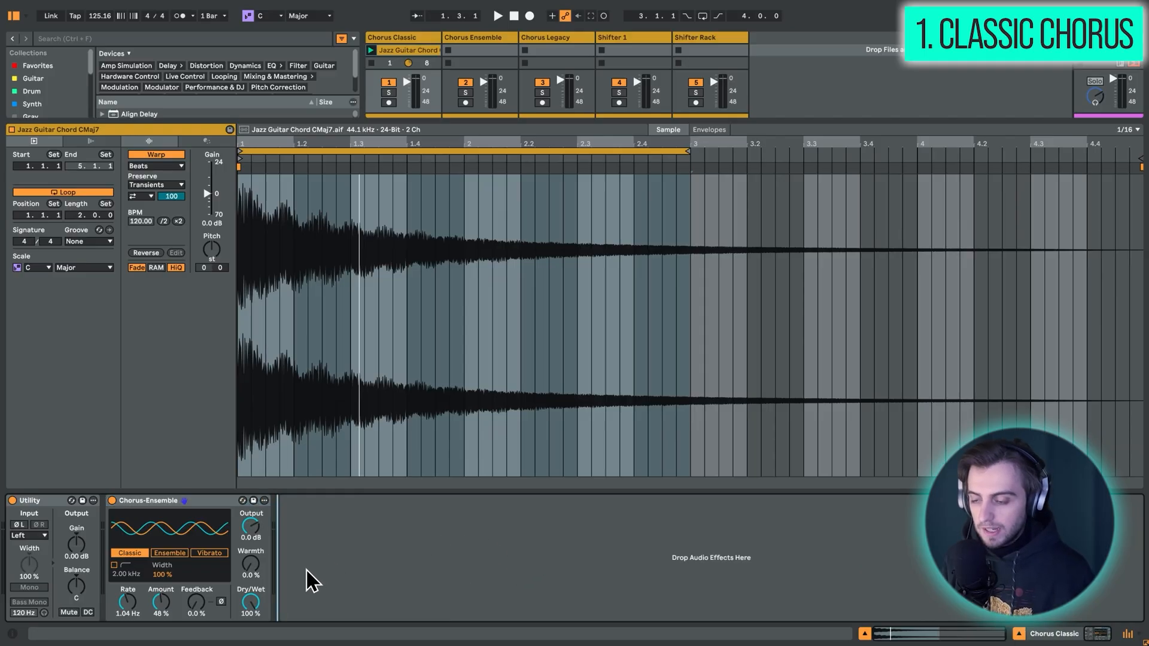
{"action": "mouse_move", "coordinate": [169, 615]}
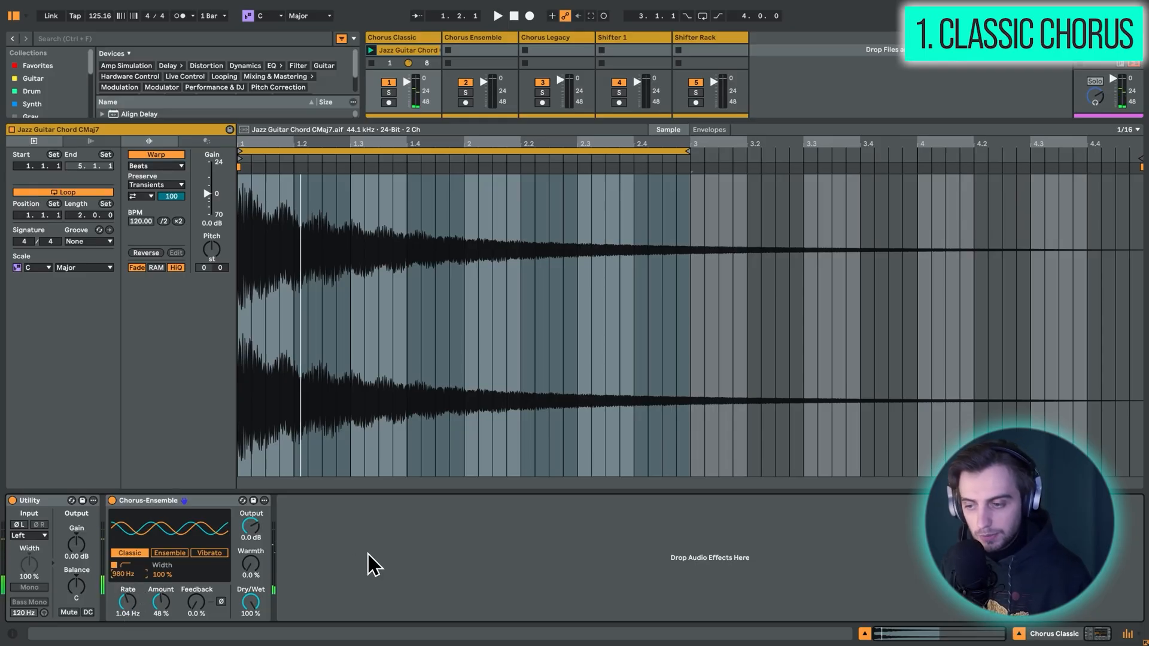
{"action": "left_click_drag", "start_coordinate": [250, 601], "coordinate": [250, 615]}
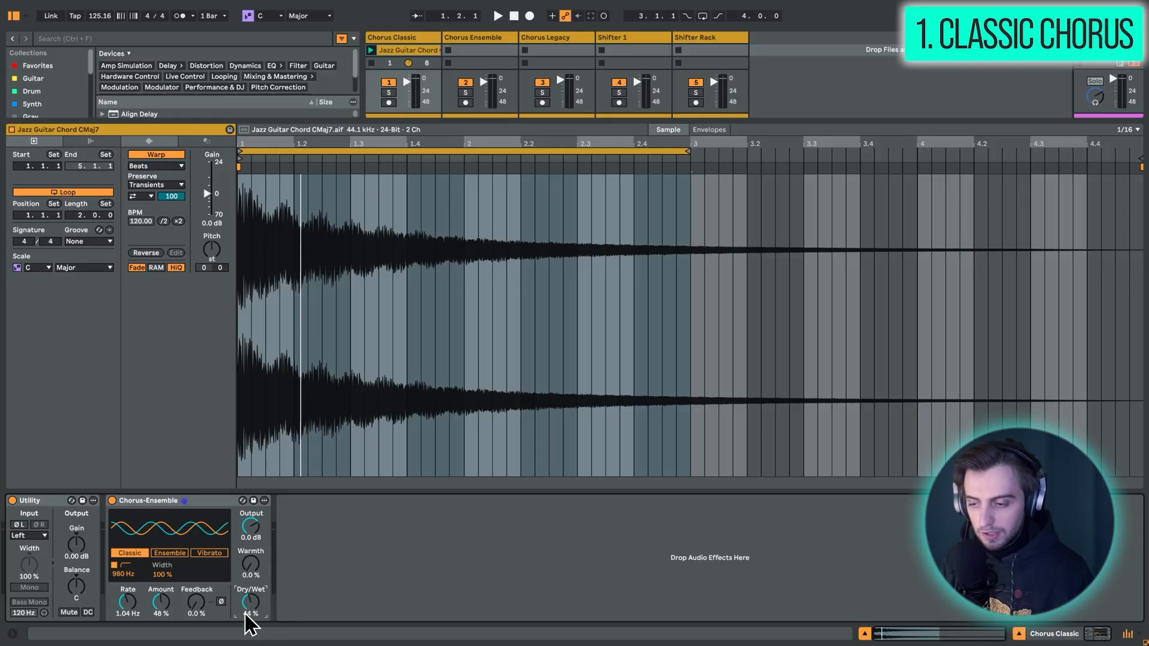
{"action": "left_click", "coordinate": [500, 16]}
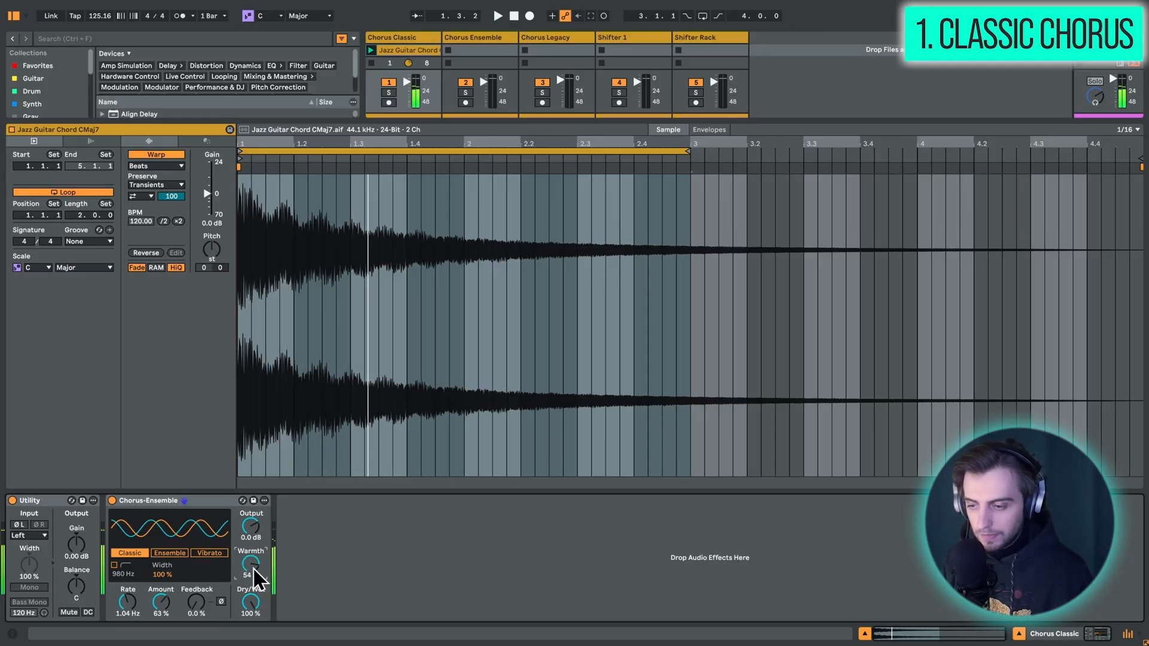
{"action": "left_click_drag", "start_coordinate": [251, 564], "coordinate": [251, 575]}
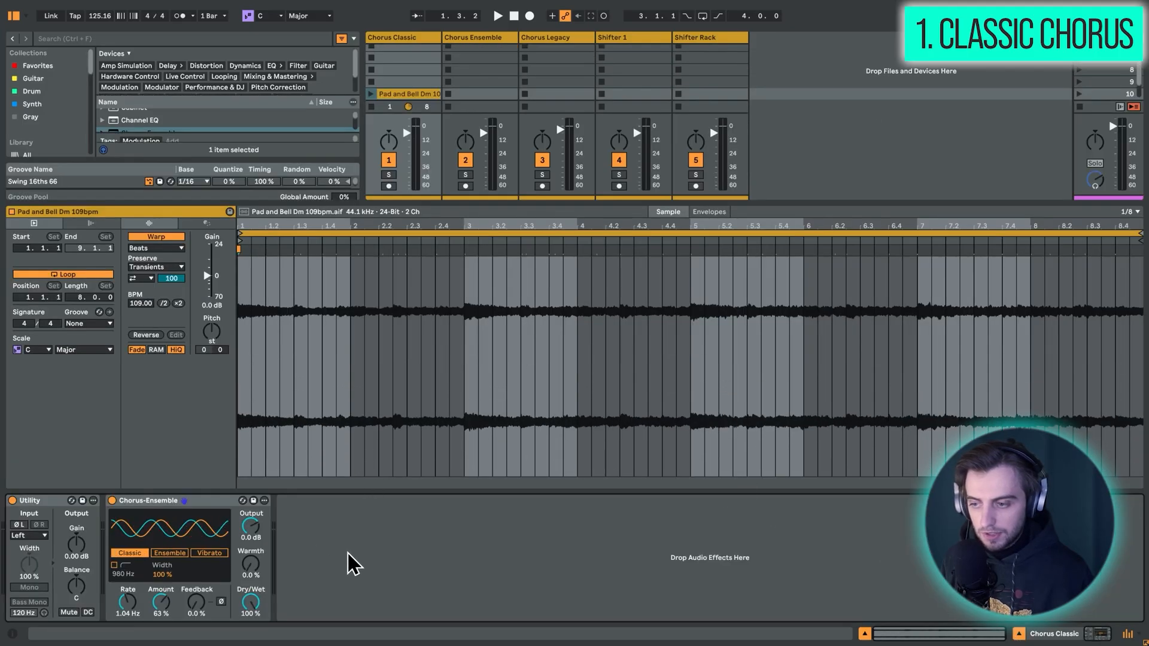
{"action": "mouse_move", "coordinate": [389, 126]}
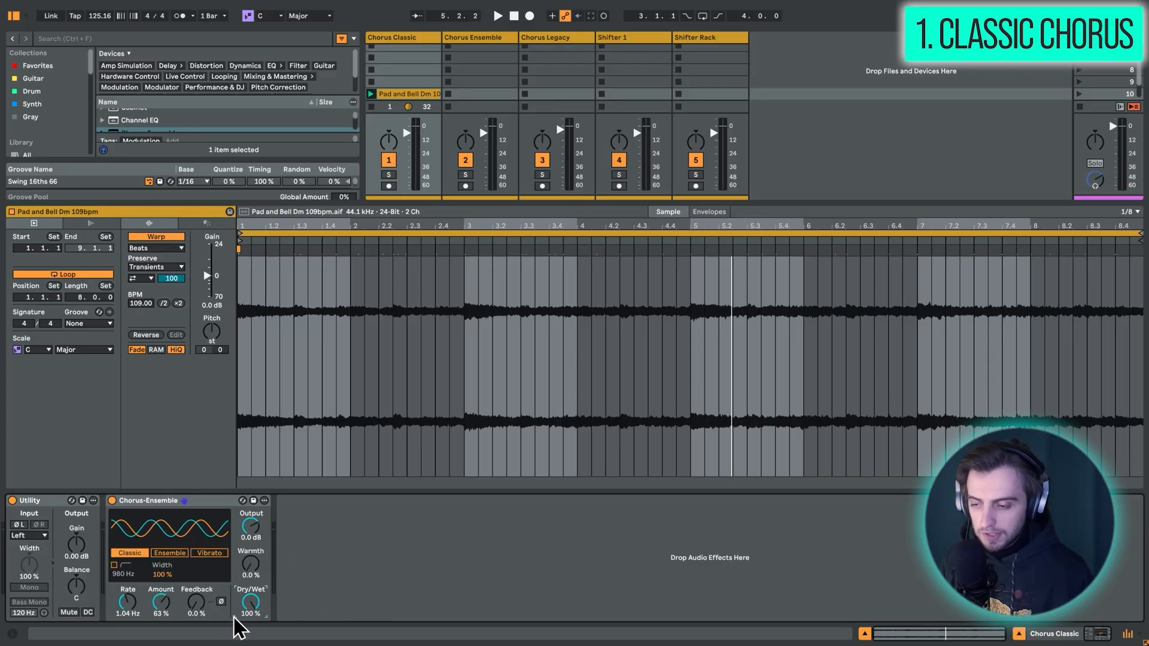
Set the Pad and Bell clip's classic chorus Dry/Wet to about 47%.
{"action": "left_click_drag", "start_coordinate": [250, 603], "coordinate": [250, 615]}
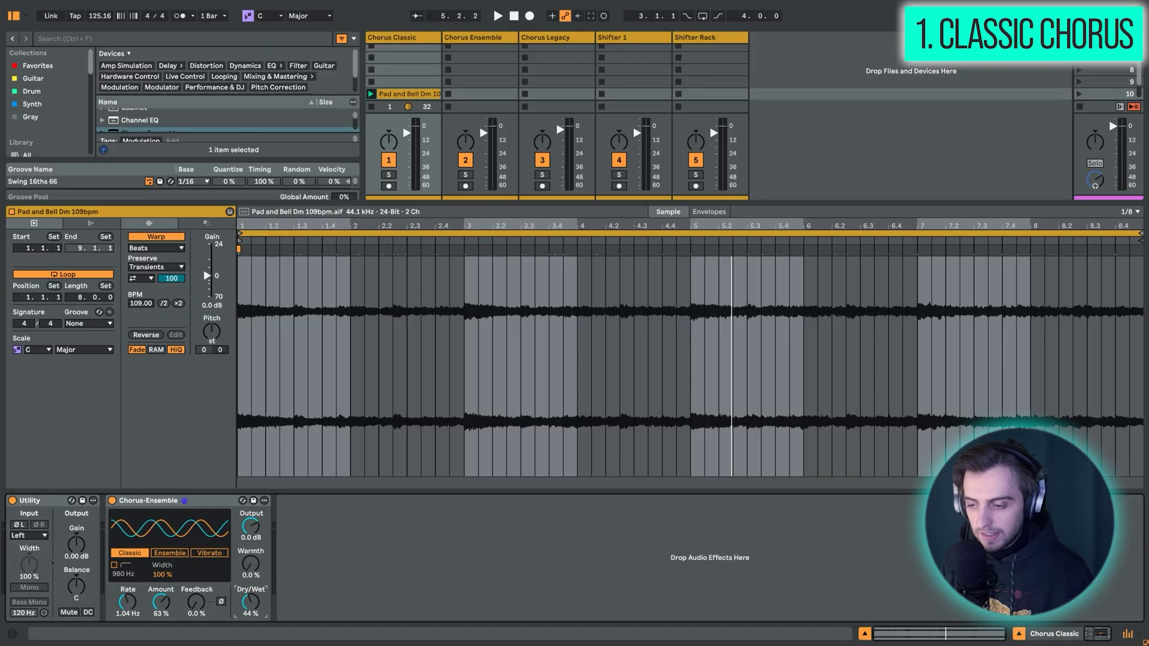
{"action": "left_click_drag", "start_coordinate": [251, 600], "coordinate": [251, 586]}
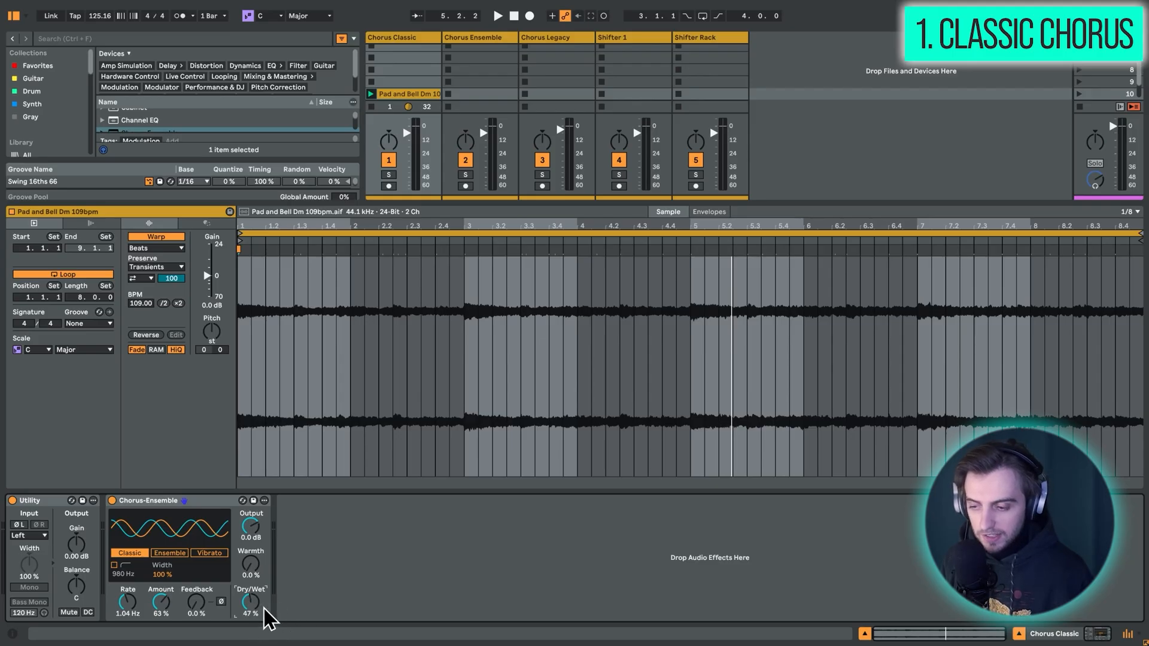
{"action": "mouse_move", "coordinate": [316, 593]}
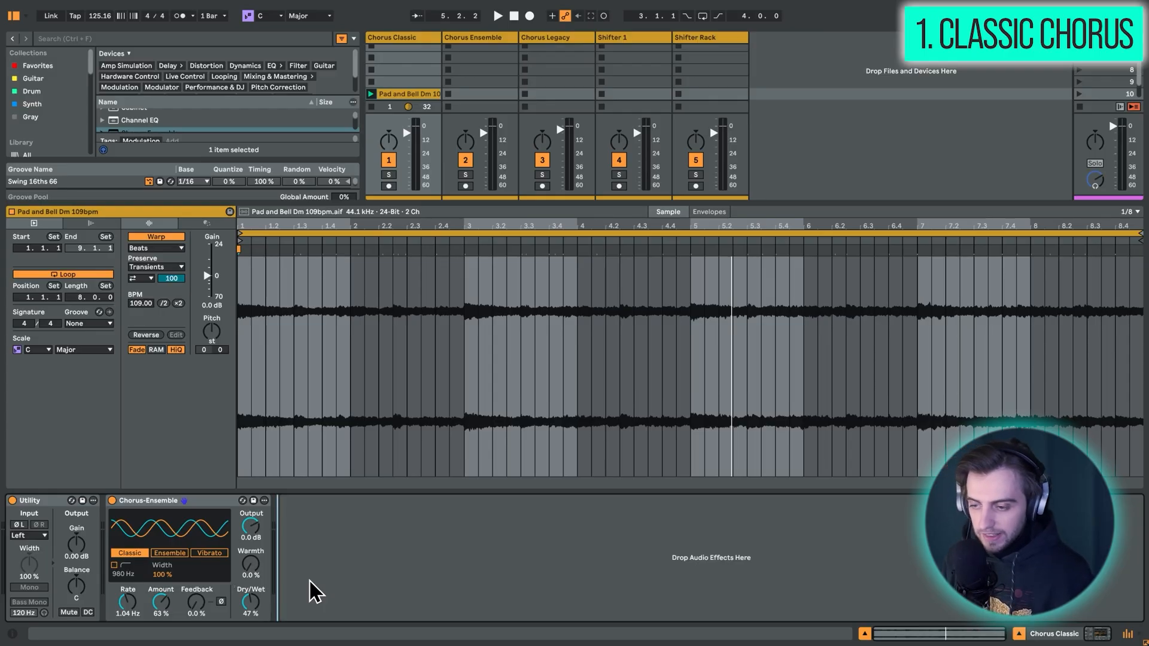
{"action": "mouse_move", "coordinate": [337, 594]}
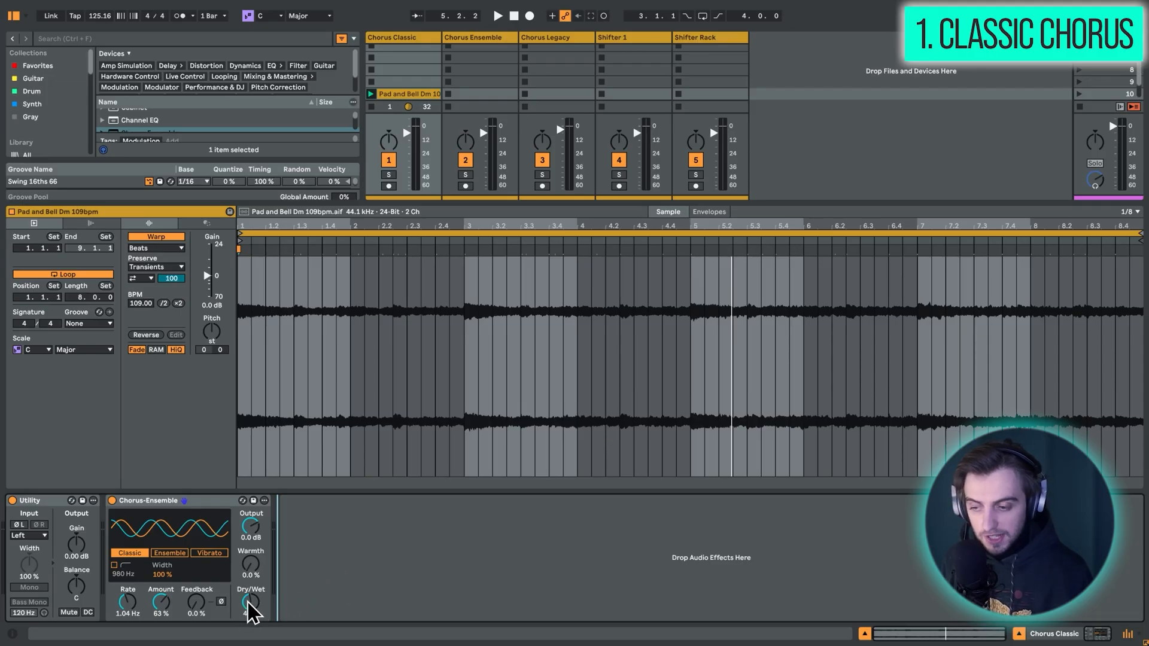
{"action": "left_click_drag", "start_coordinate": [251, 603], "coordinate": [250, 586]}
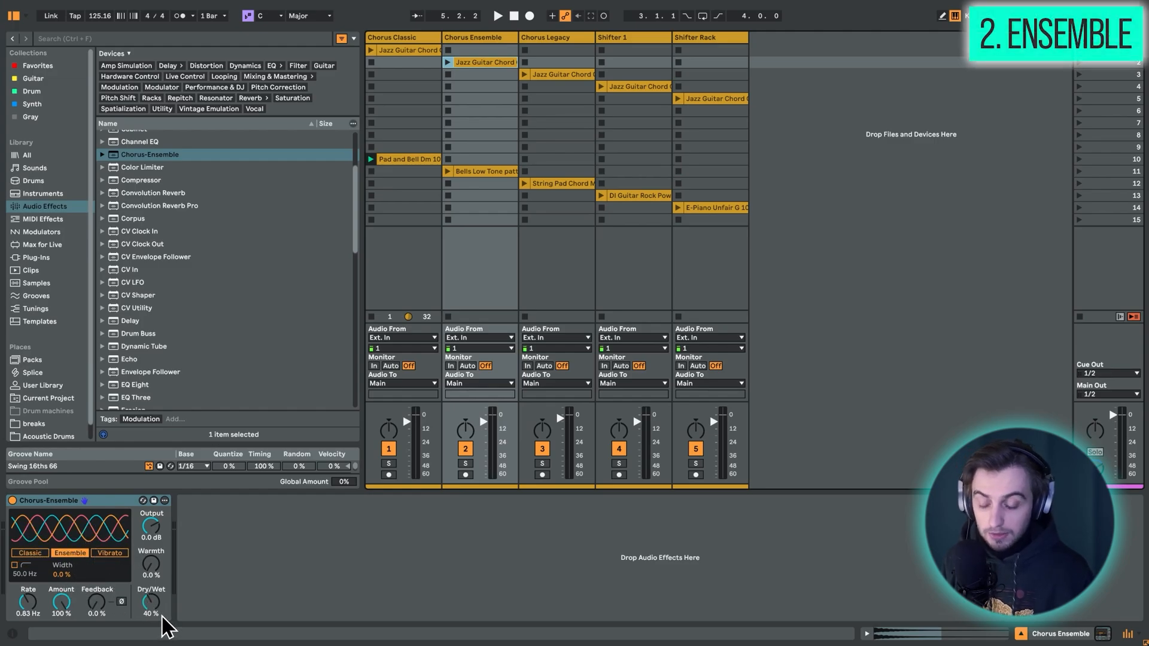
{"action": "mouse_move", "coordinate": [253, 592]}
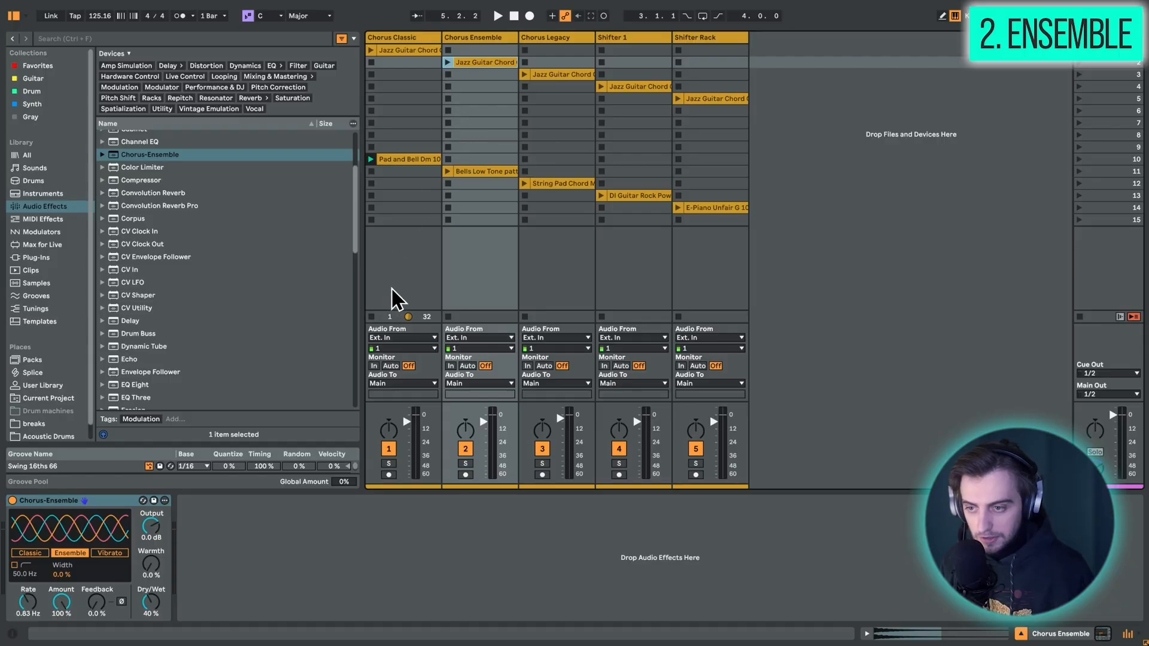
Play the Chorus Ensemble clips with the chorus at 1.36 Hz, 65% amount, 45% wet.
{"action": "left_click", "coordinate": [449, 63]}
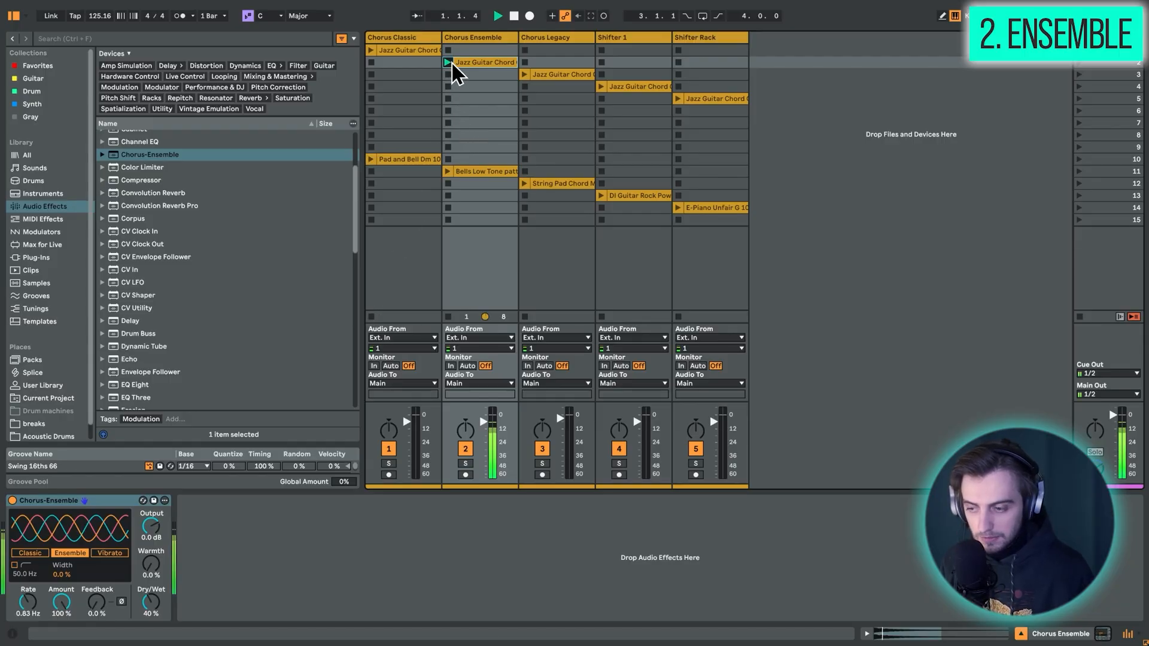
{"action": "left_click_drag", "start_coordinate": [151, 602], "coordinate": [150, 594]}
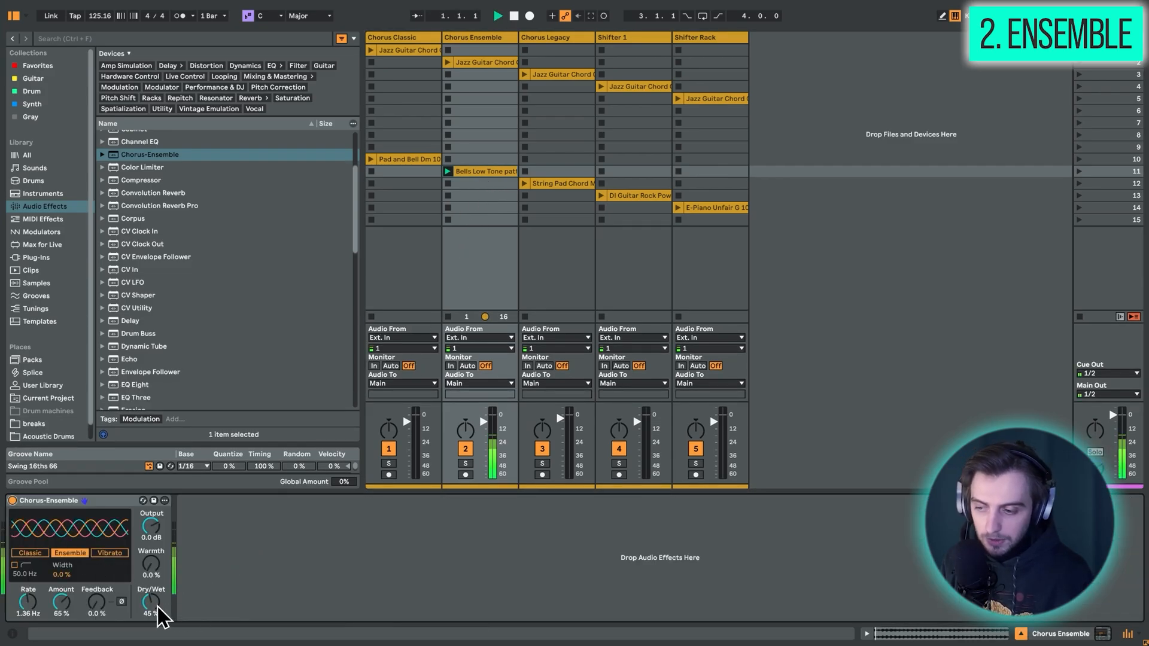
{"action": "double_click", "coordinate": [484, 170]}
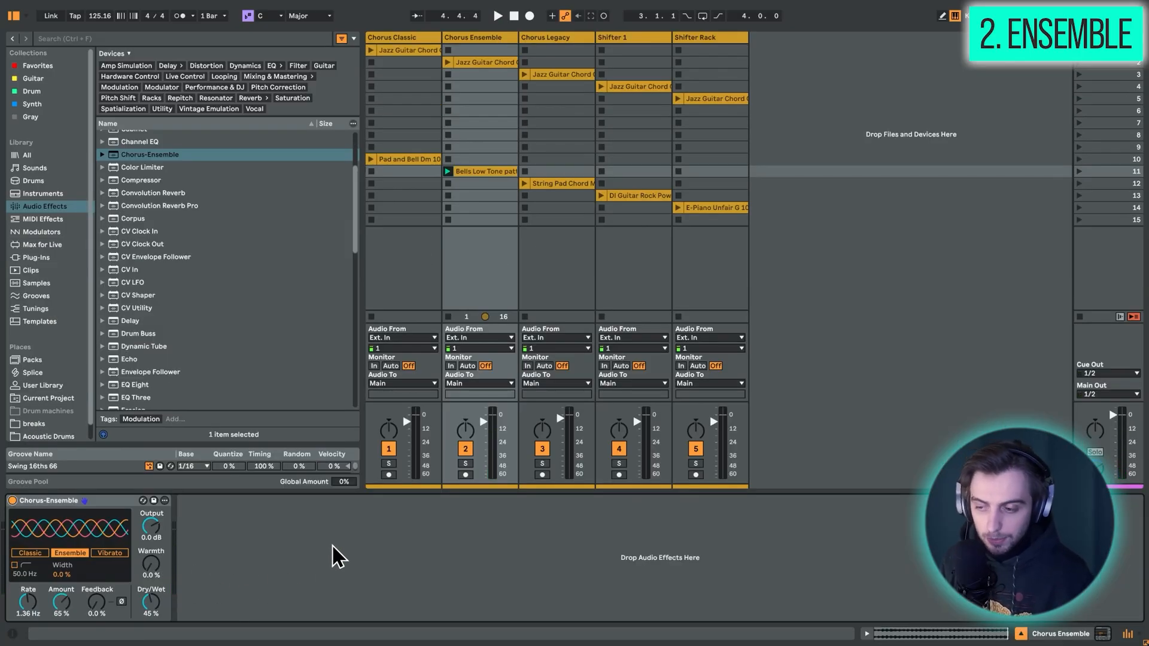
{"action": "mouse_move", "coordinate": [313, 586]}
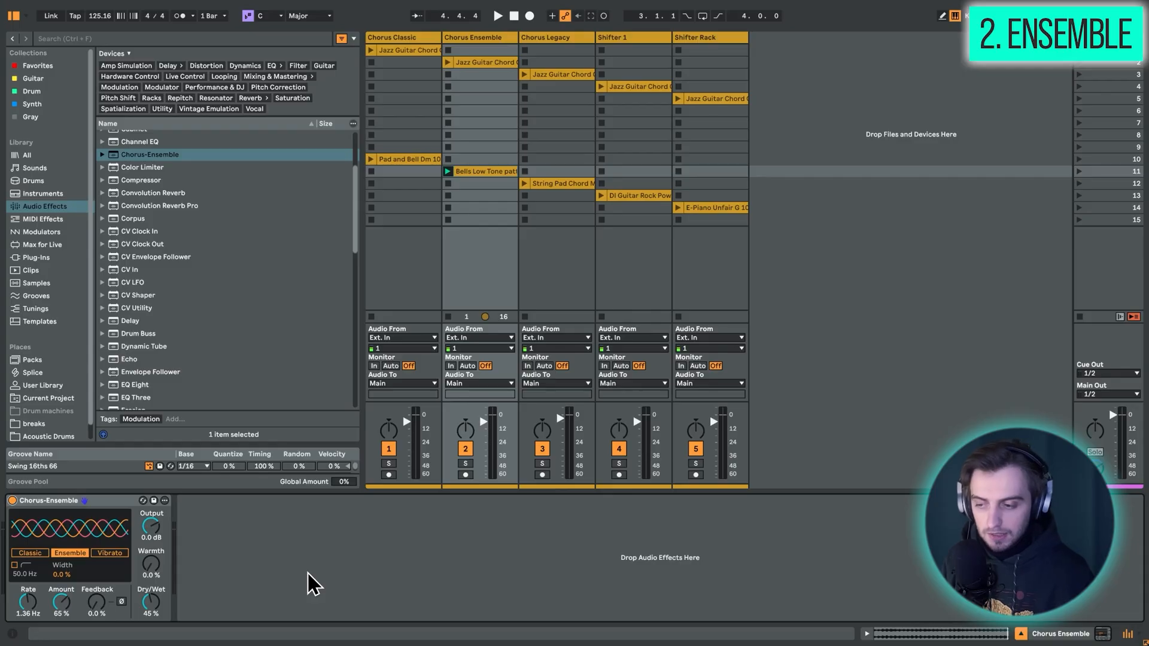
{"action": "mouse_move", "coordinate": [303, 603]}
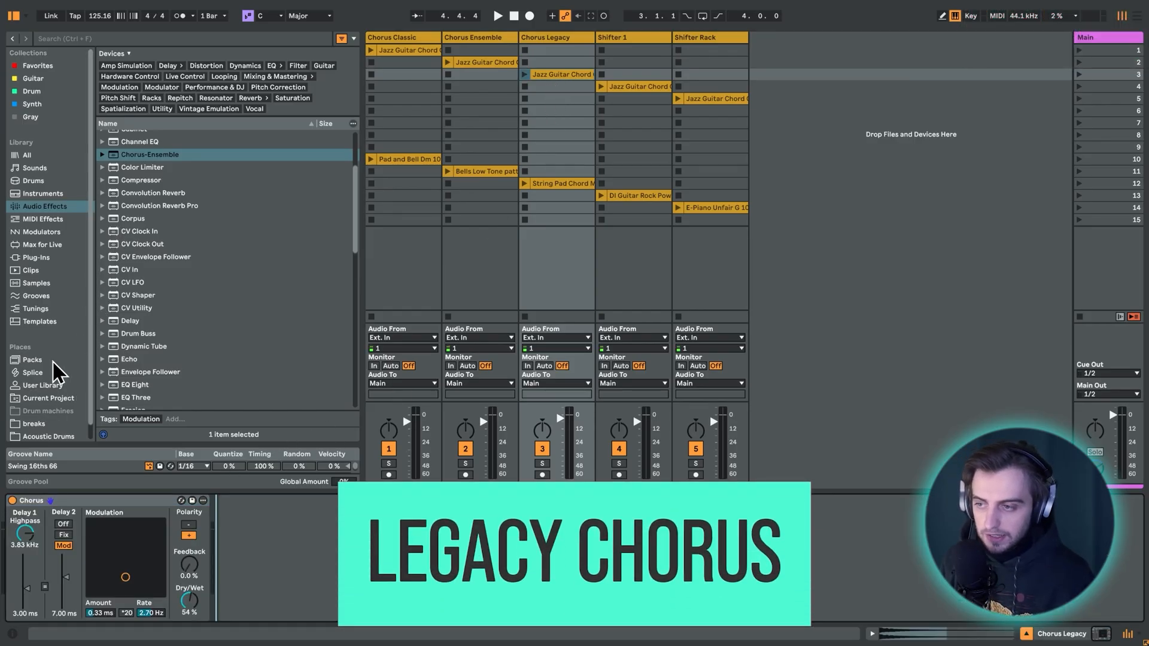
Load the legacy Chorus.adv from the Core Library onto the Chorus Legacy track.
{"action": "left_click", "coordinate": [32, 359]}
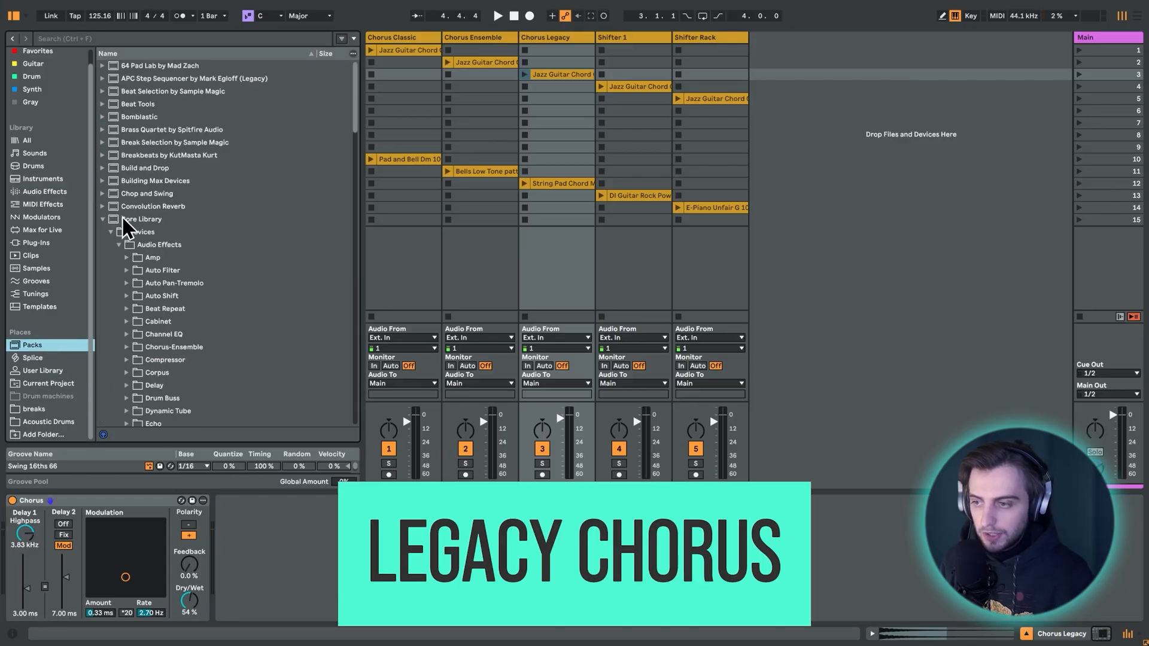
{"action": "left_click", "coordinate": [143, 231]}
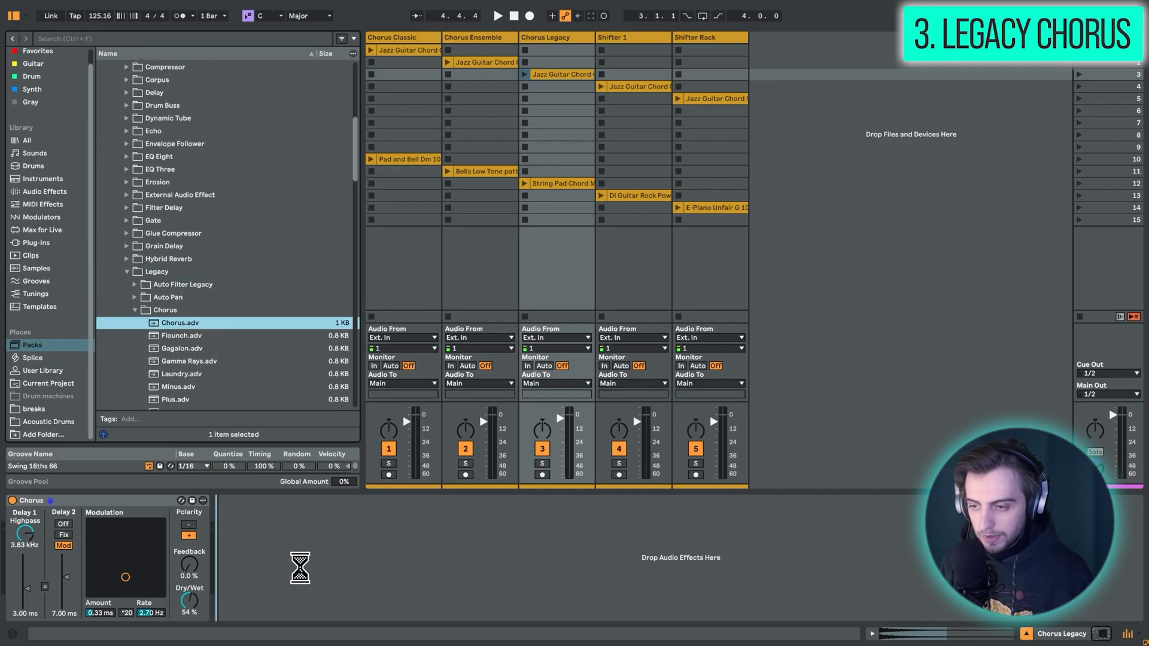
{"action": "left_click", "coordinate": [557, 135]}
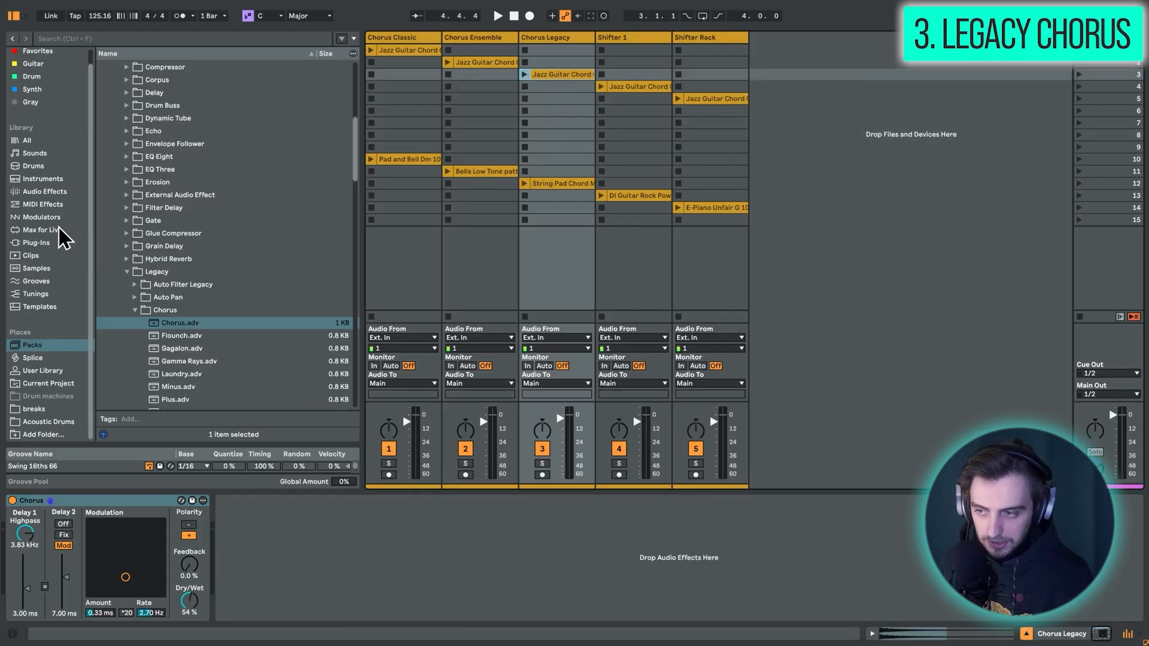
{"action": "left_click", "coordinate": [43, 191]}
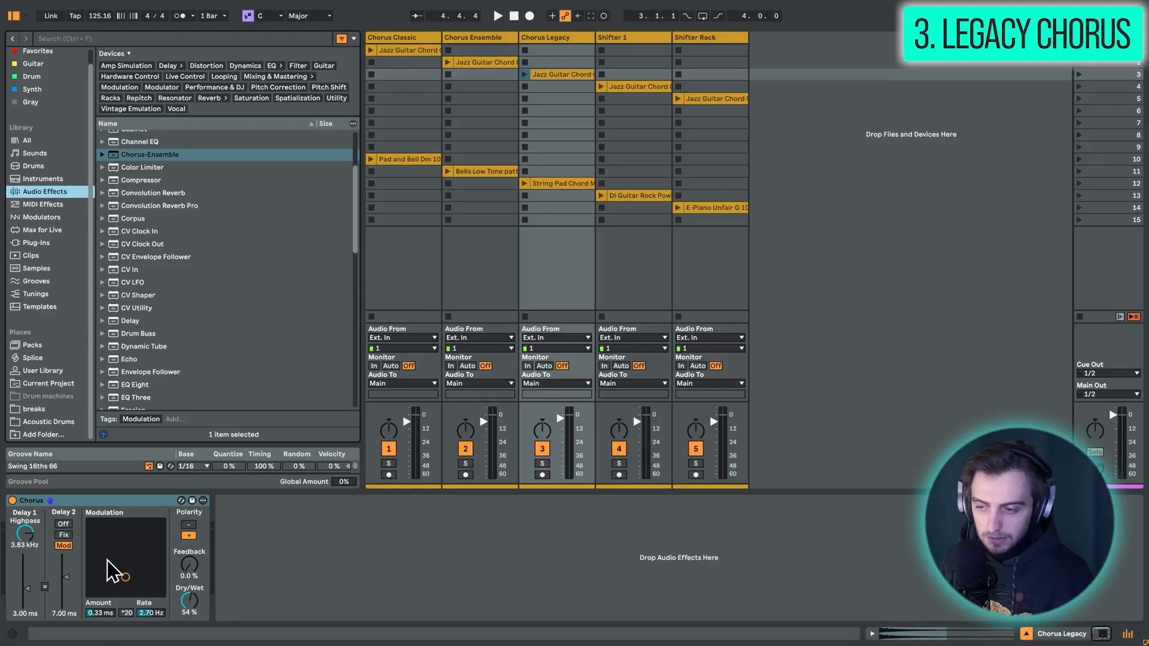
Adjust the legacy Chorus delay and rate, settling at 0.81 Hz and 37% dry/wet.
{"action": "left_click", "coordinate": [502, 16]}
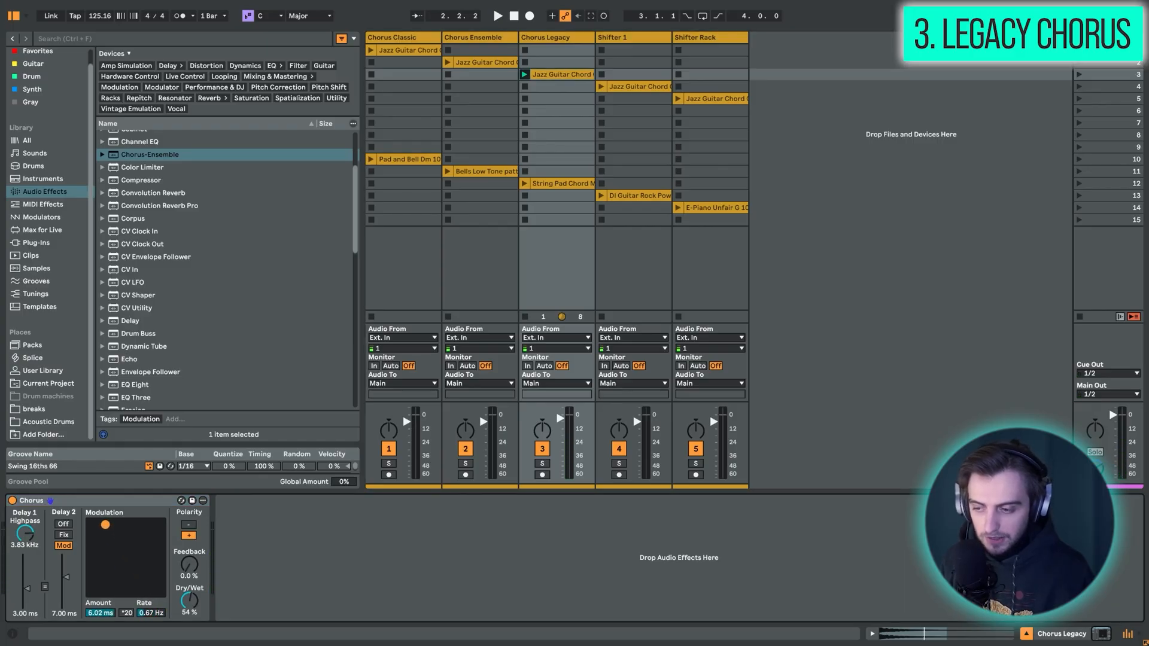
{"action": "left_click_drag", "start_coordinate": [105, 523], "coordinate": [97, 572]}
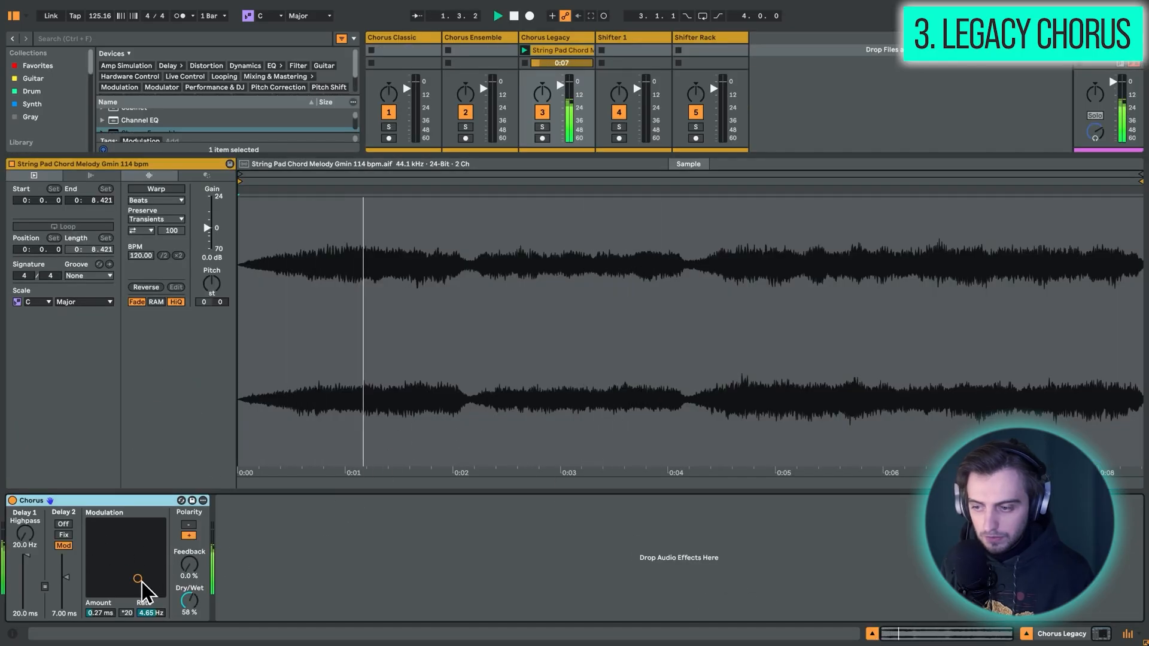
{"action": "left_click_drag", "start_coordinate": [137, 579], "coordinate": [130, 574]}
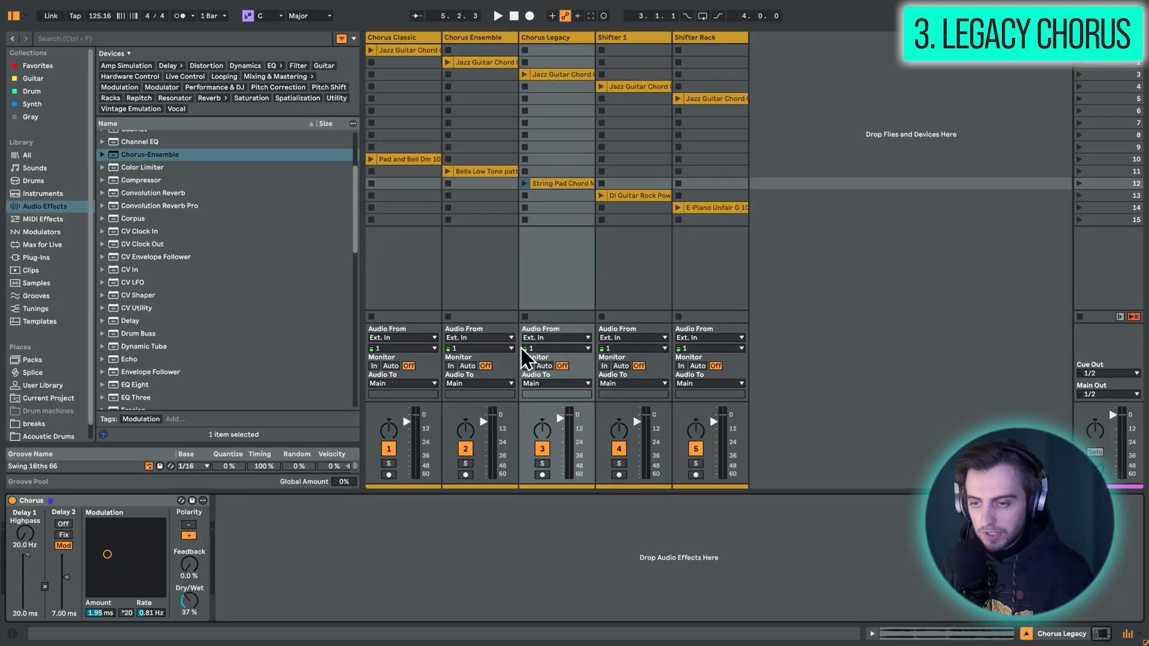
{"action": "left_click", "coordinate": [601, 86]}
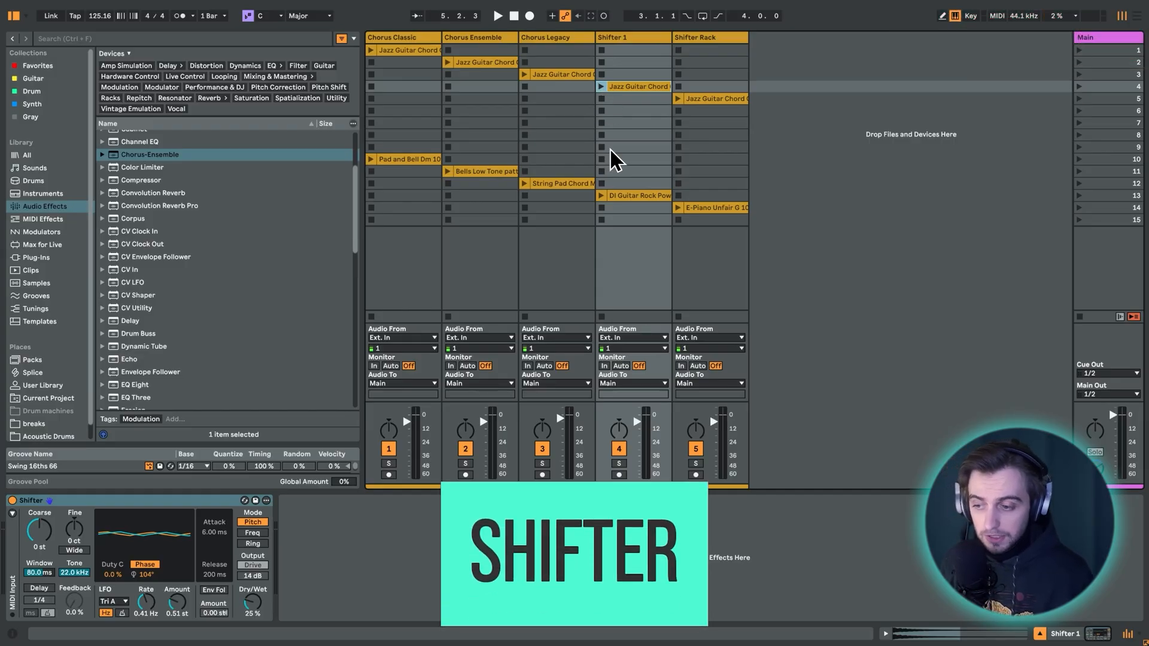
Drop a default Shifter after the existing Shifter on the Shifter 1 track.
{"action": "left_click", "coordinate": [638, 86]}
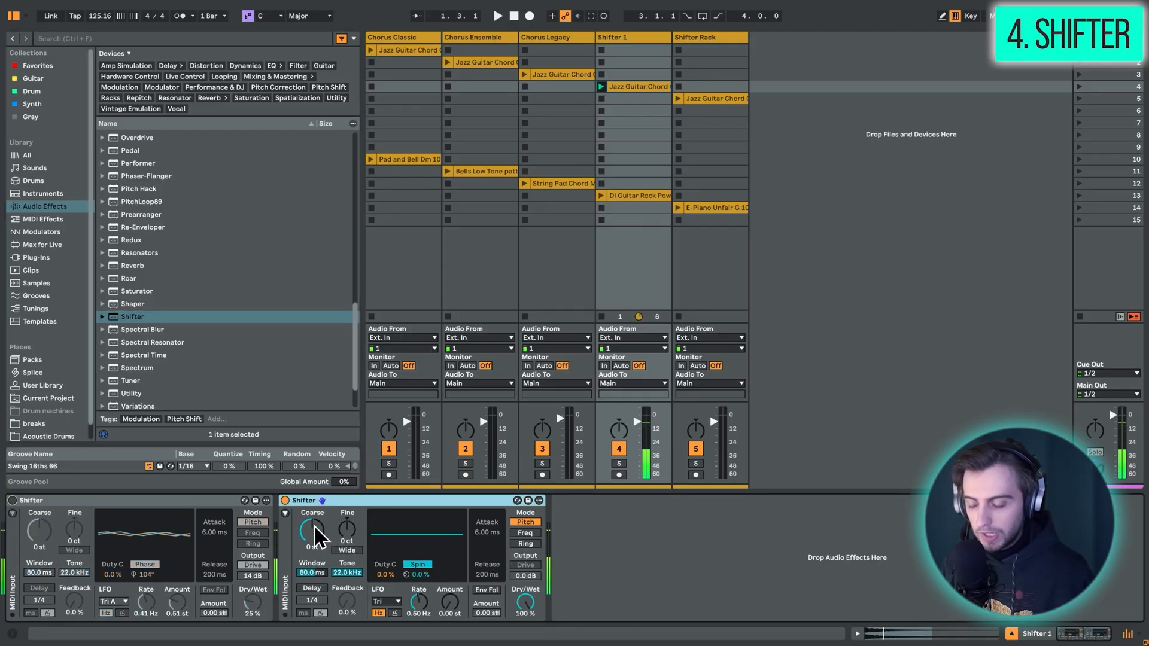
Try Coarse at 6 st, set LFO amount 0.71 st, and switch Spin to Phase.
{"action": "left_click_drag", "start_coordinate": [311, 532], "coordinate": [311, 513]}
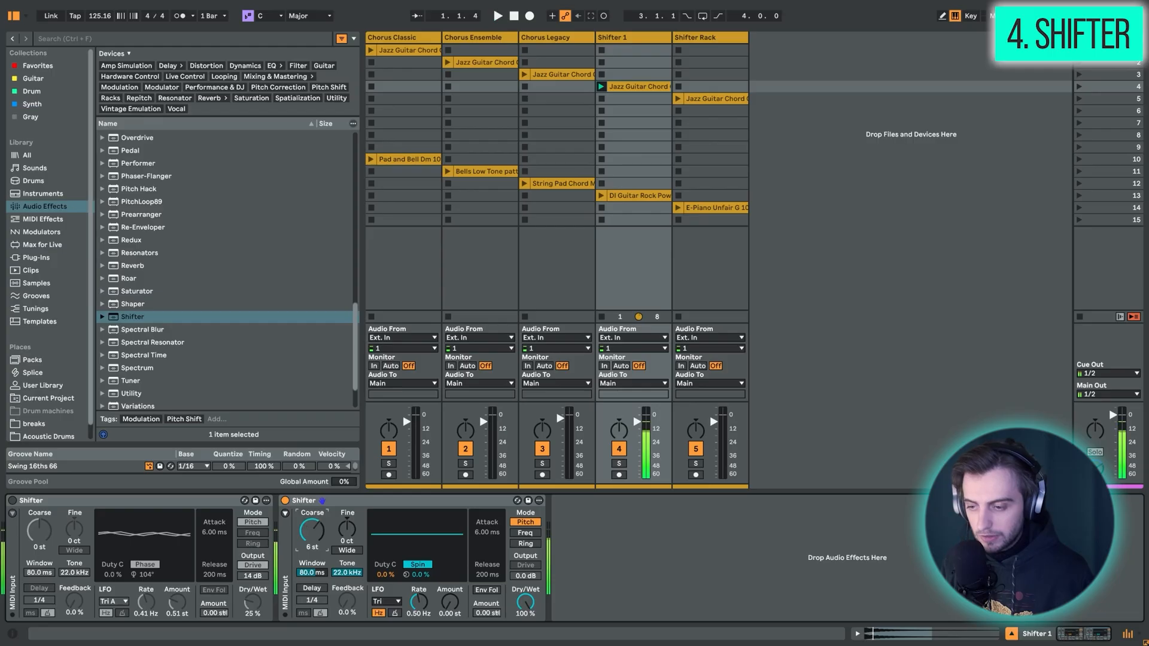
{"action": "mouse_move", "coordinate": [466, 527]}
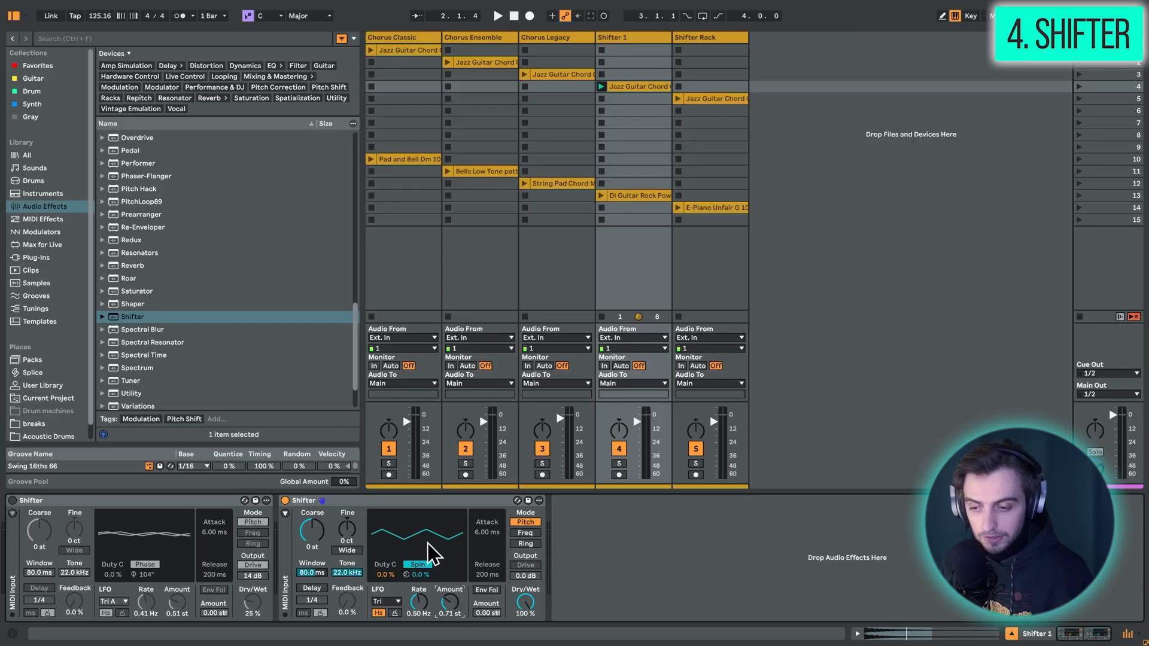
{"action": "mouse_move", "coordinate": [452, 554]}
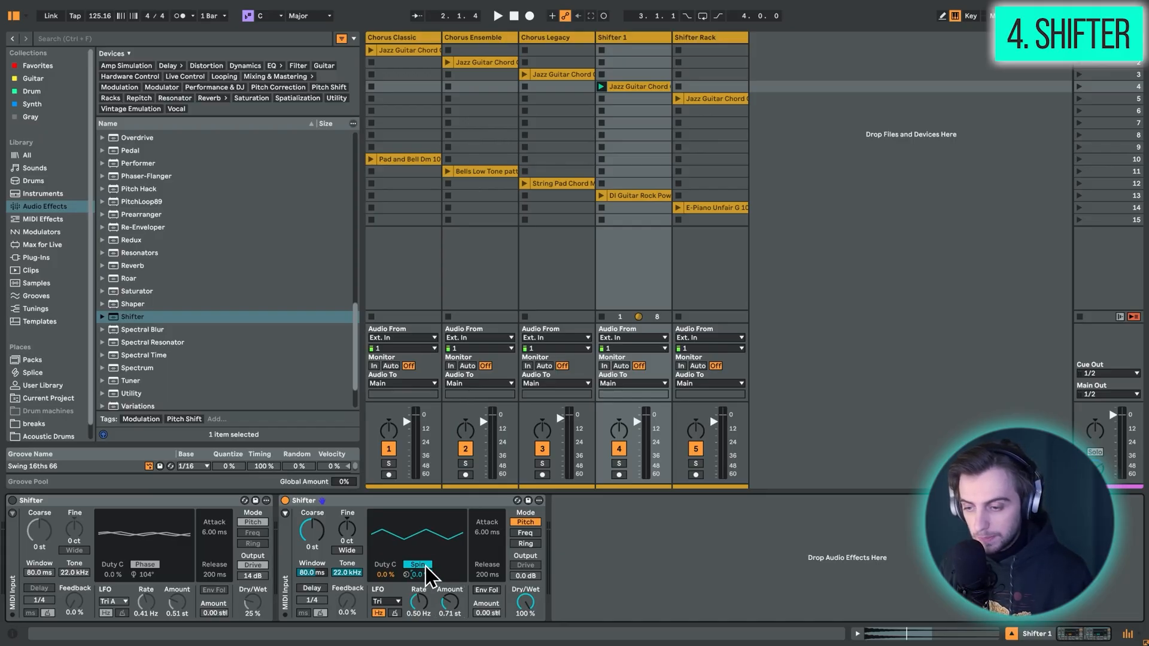
{"action": "left_click", "coordinate": [417, 564]}
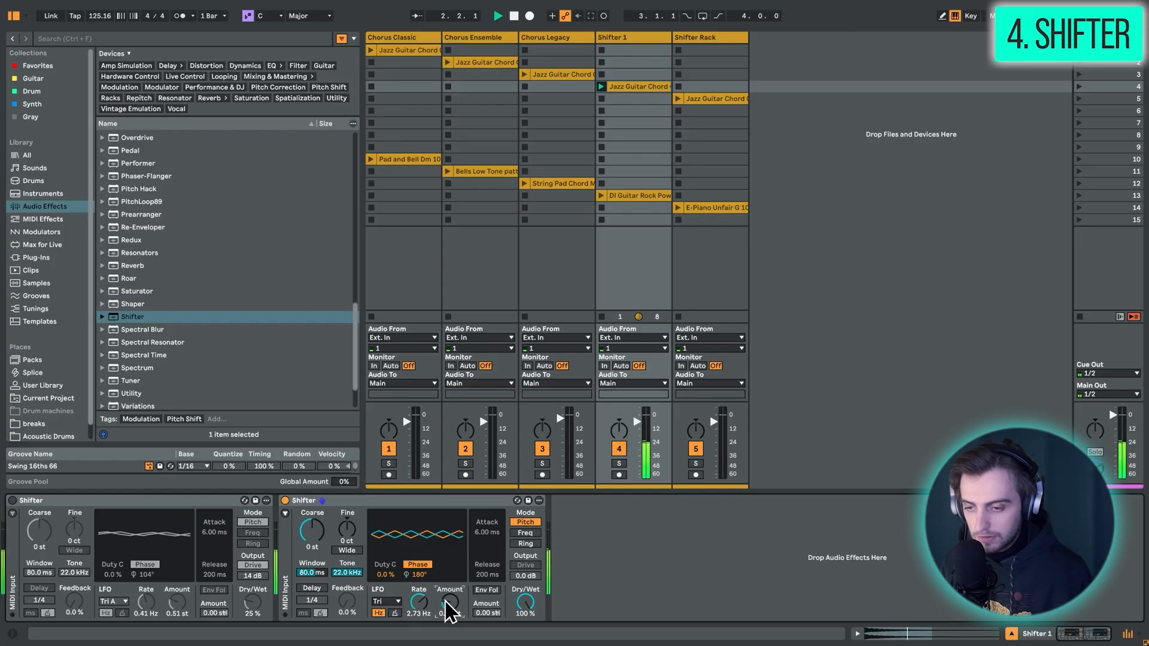
Drag the second Shifter's LFO to 0.07 Hz rate, 0.19 st depth and 104° phase.
{"action": "left_click_drag", "start_coordinate": [449, 602], "coordinate": [439, 612]}
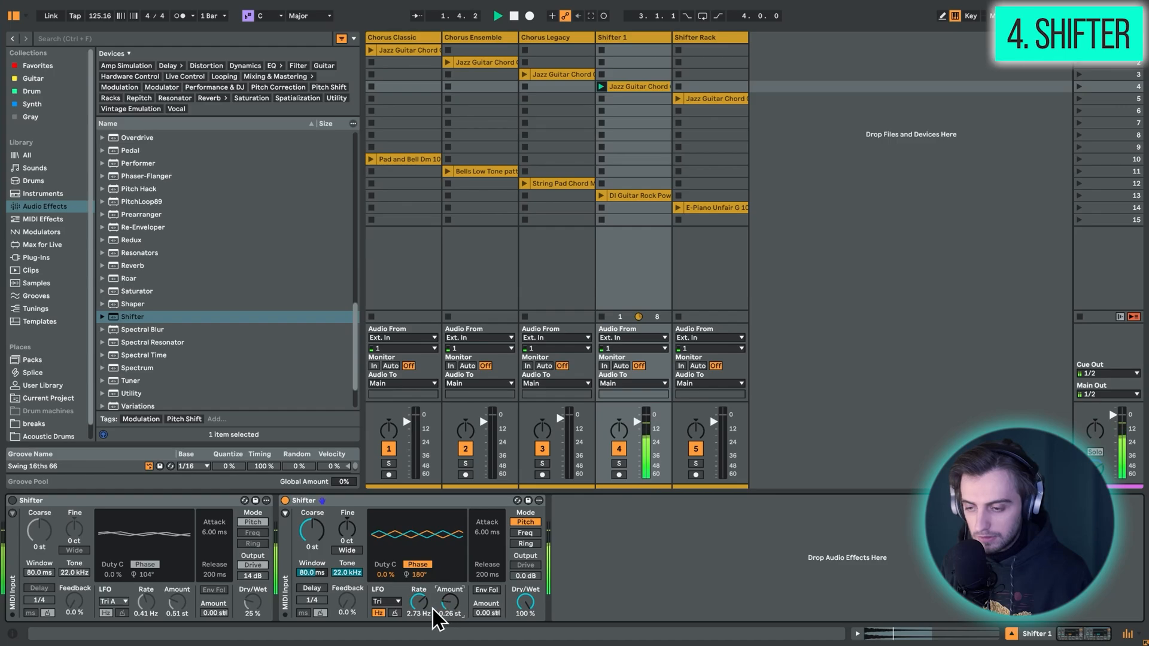
{"action": "left_click_drag", "start_coordinate": [424, 604], "coordinate": [451, 611]}
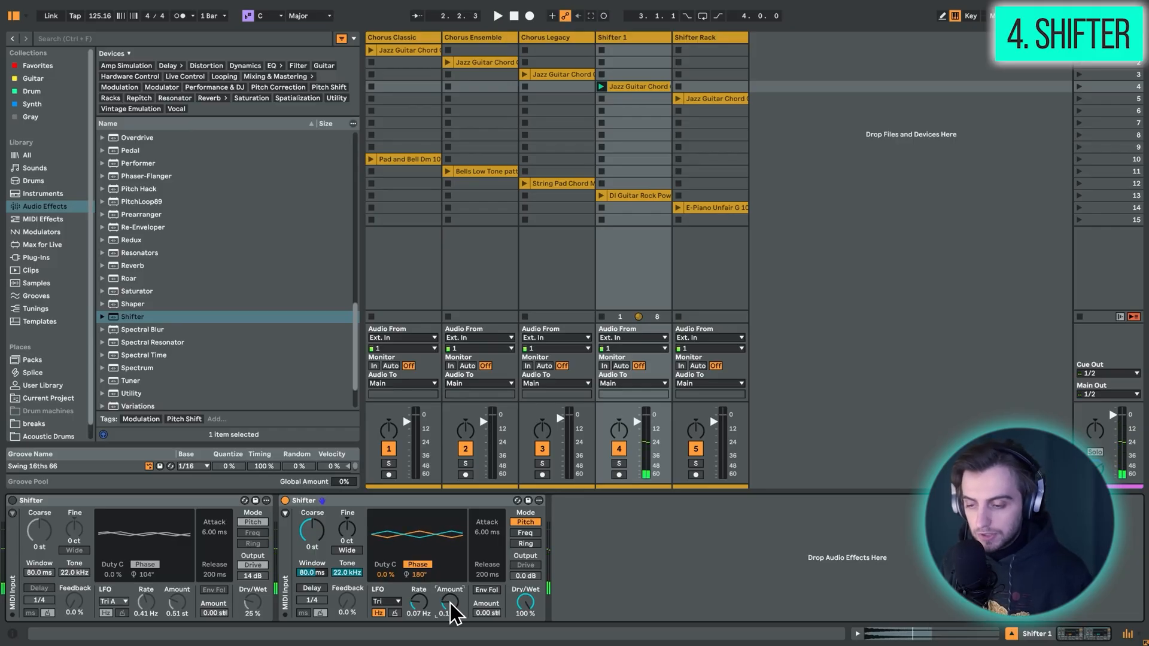
{"action": "left_click_drag", "start_coordinate": [451, 605], "coordinate": [531, 604]}
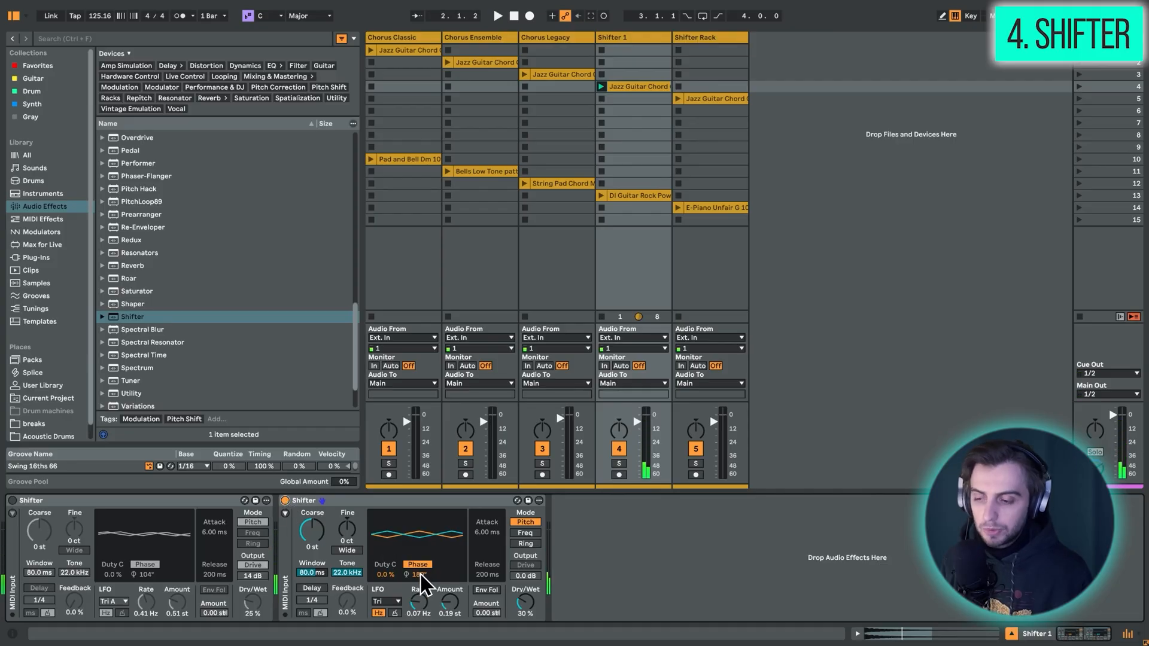
{"action": "left_click_drag", "start_coordinate": [410, 574], "coordinate": [410, 558]}
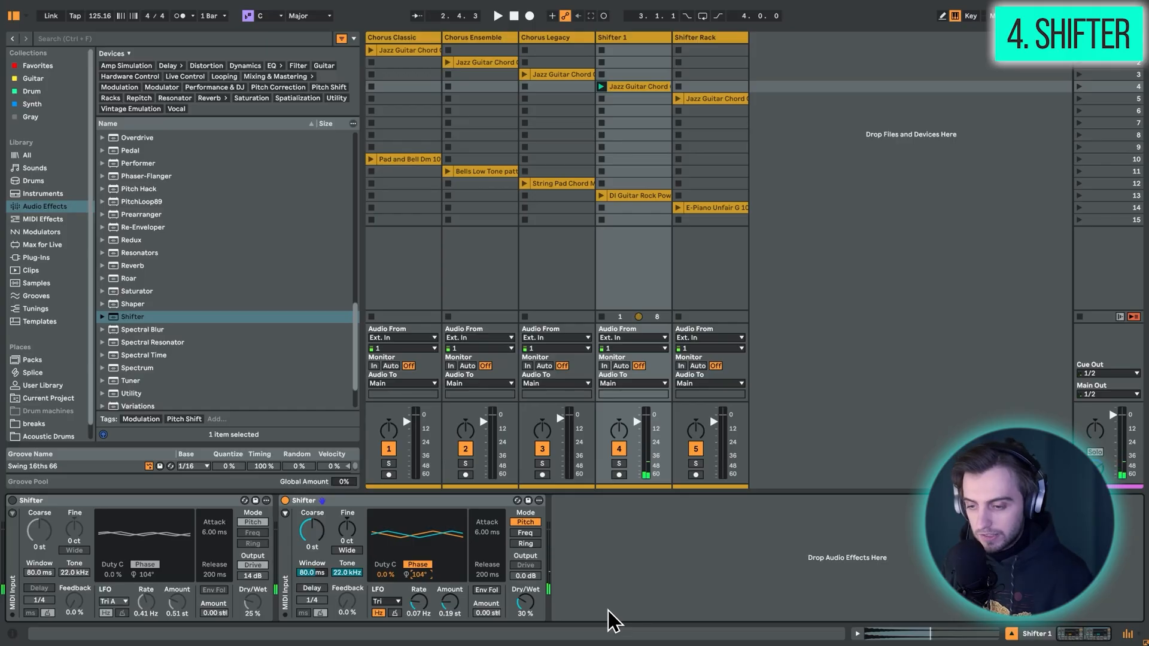
Switch the second Shifter's LFO shape to Rand, adjust its duty cycle, and raise rate to 50 Hz.
{"action": "left_click", "coordinate": [386, 602]}
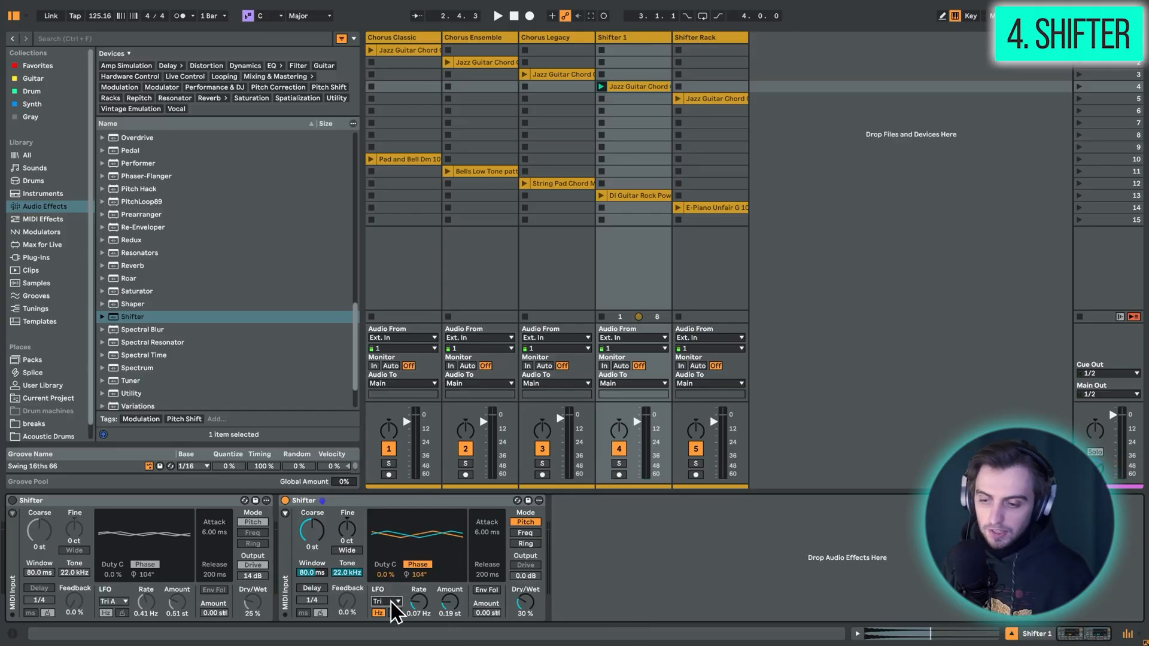
{"action": "left_click", "coordinate": [386, 601]}
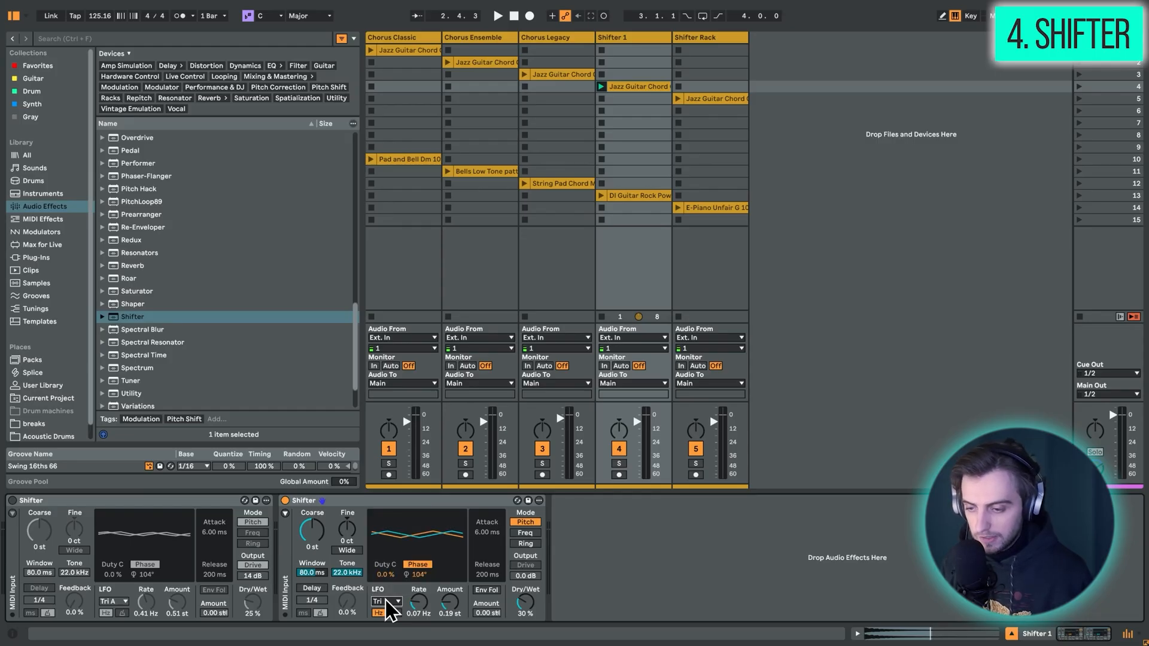
{"action": "left_click", "coordinate": [385, 601]}
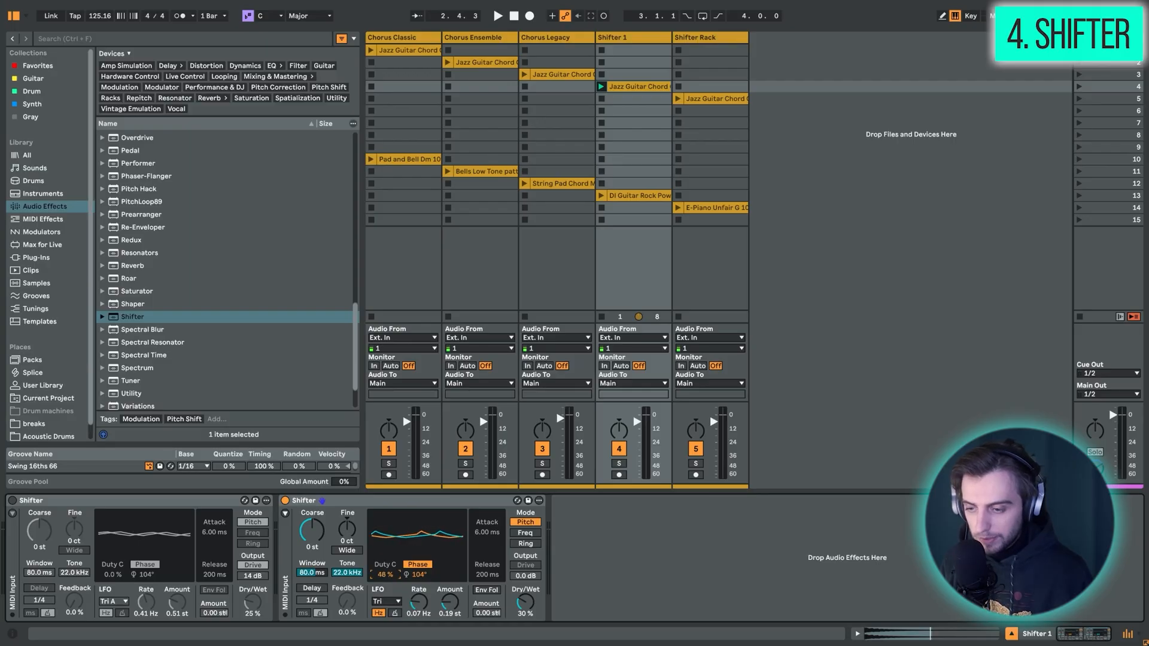
{"action": "left_click_drag", "start_coordinate": [313, 528], "coordinate": [313, 564]}
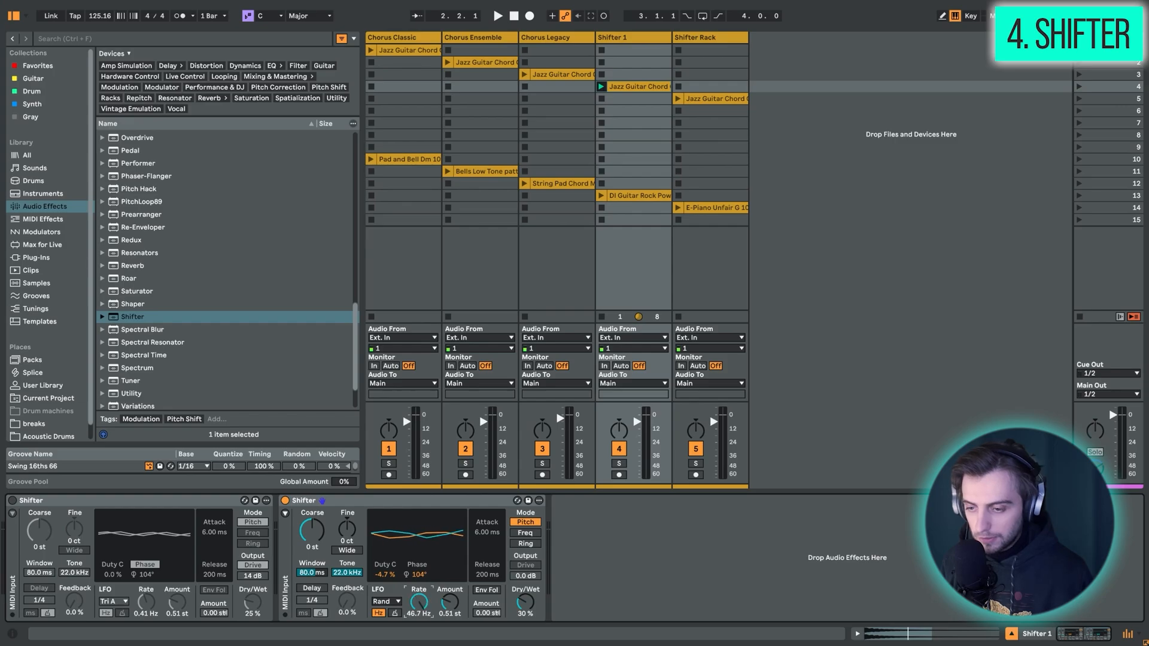
{"action": "left_click_drag", "start_coordinate": [419, 604], "coordinate": [451, 608]}
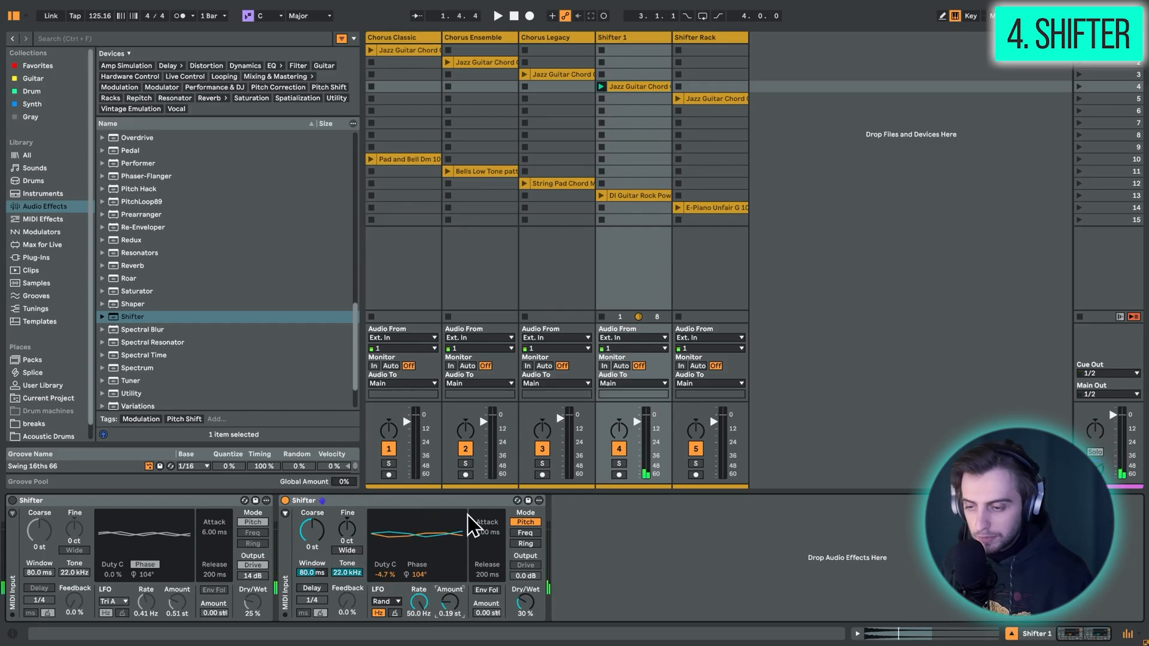
{"action": "left_click", "coordinate": [635, 195]}
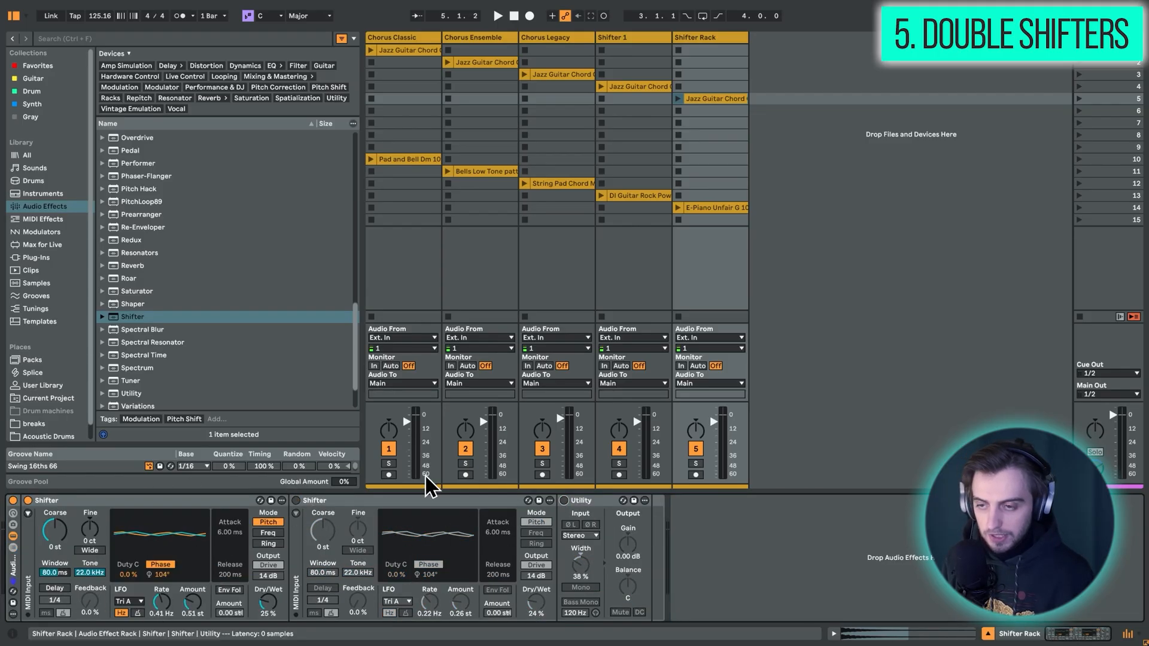
Select the Shifter Rack track and reactivate the first Shifter so both Shifters run.
{"action": "left_click", "coordinate": [709, 134]}
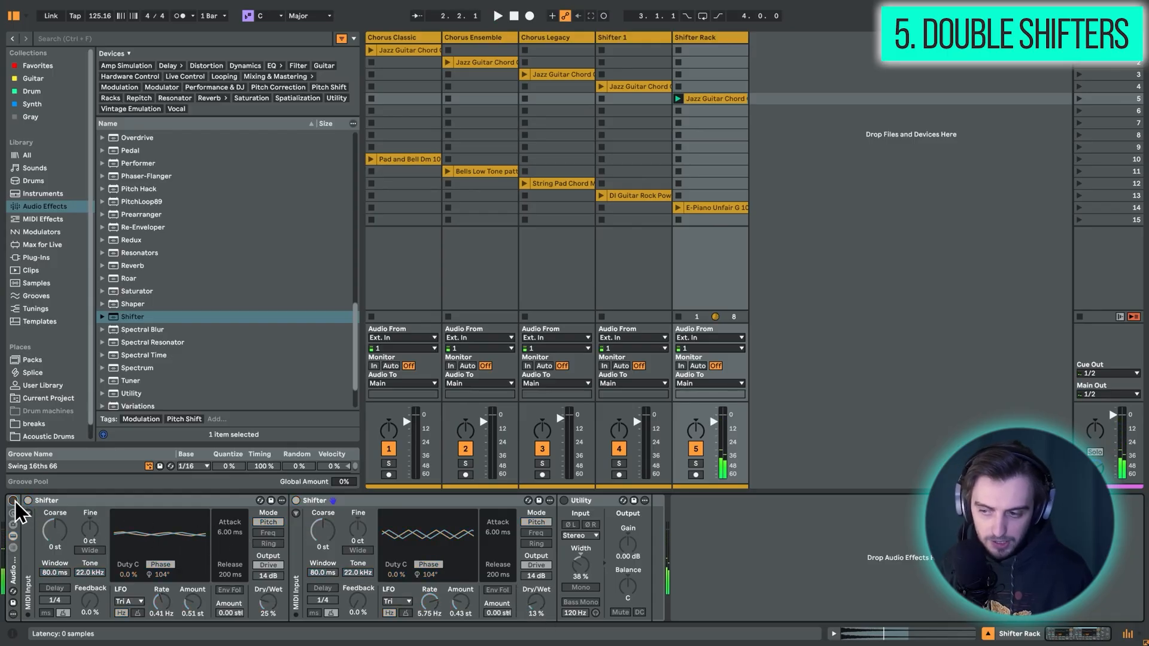
{"action": "left_click", "coordinate": [501, 15]}
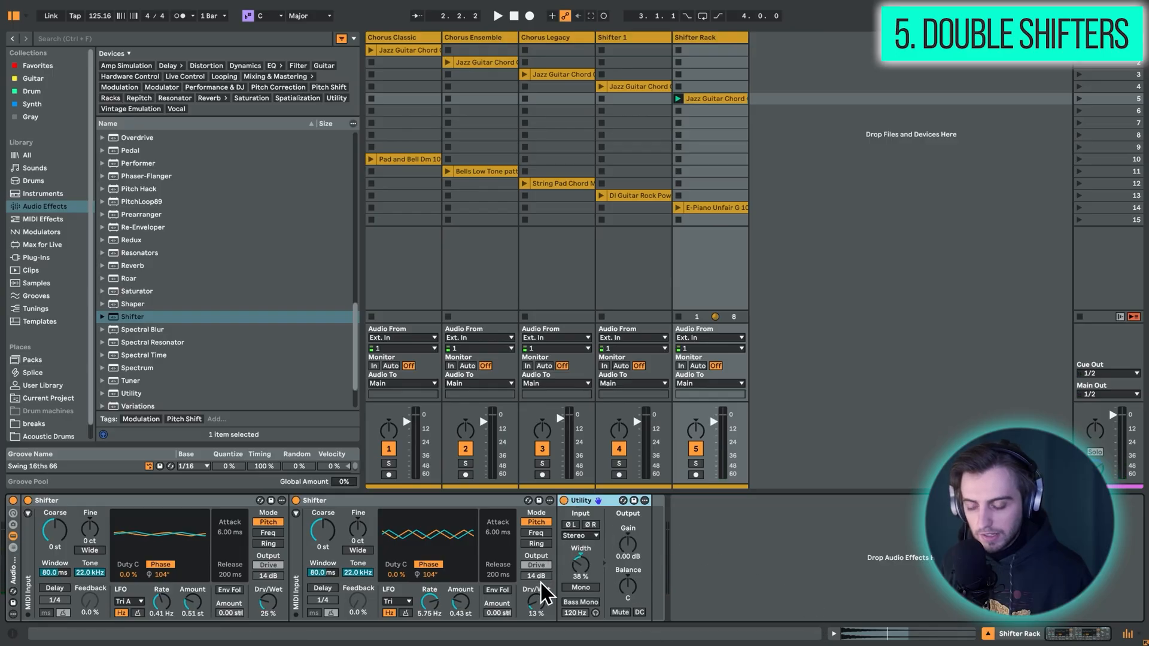
{"action": "mouse_move", "coordinate": [685, 622]}
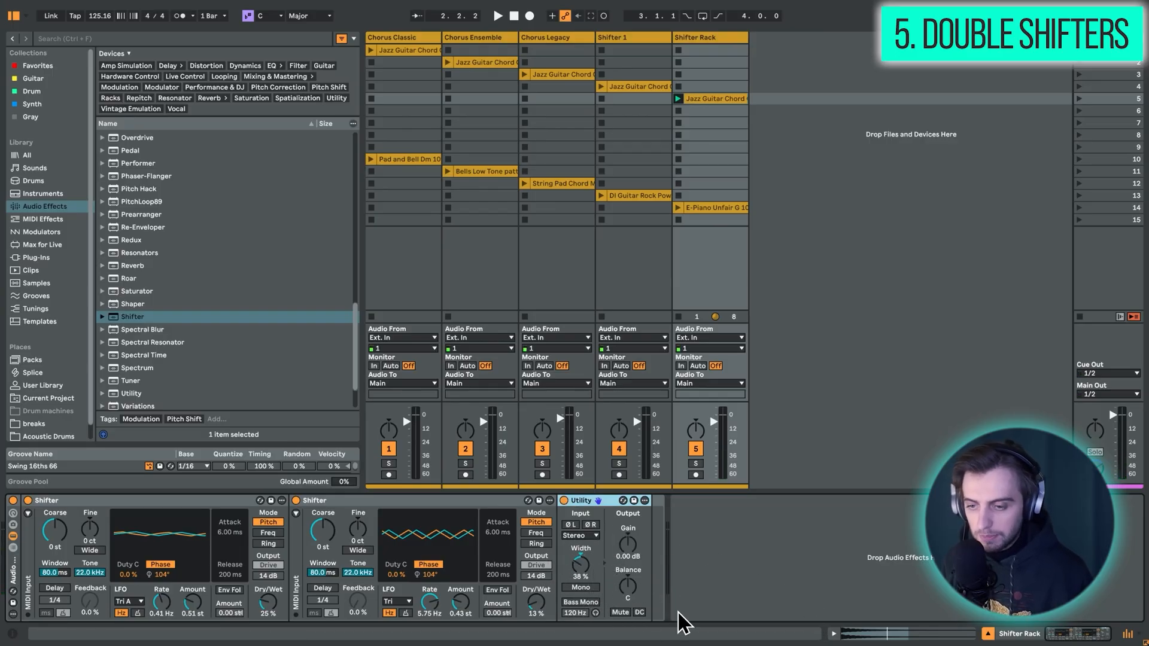
{"action": "left_click", "coordinate": [502, 16]}
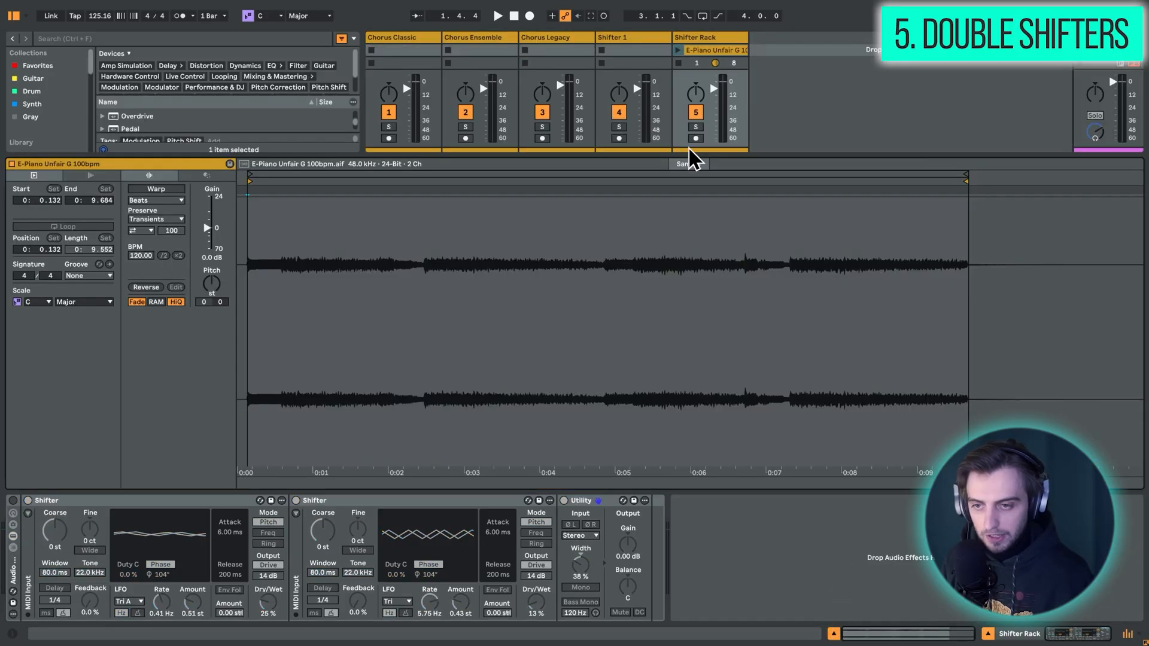
Launch the E-Piano Unfair G 100bpm clip on the Shifter Rack track.
{"action": "left_click", "coordinate": [677, 49]}
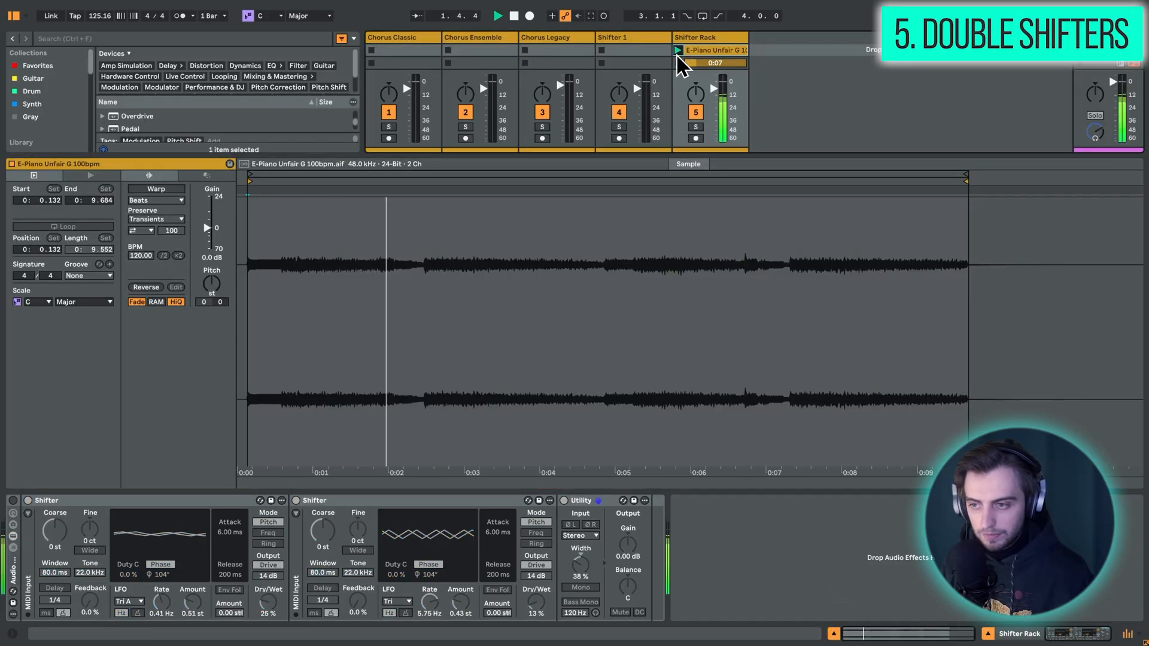